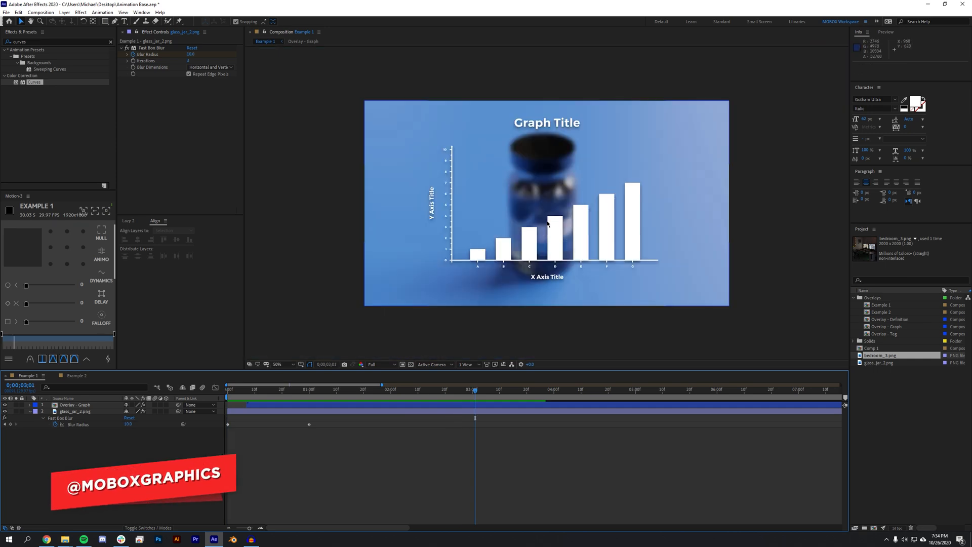
# Retitle the graph overlay's Graph Title to 'Graph 1' and edit its bar value titles
pyautogui.press('space')
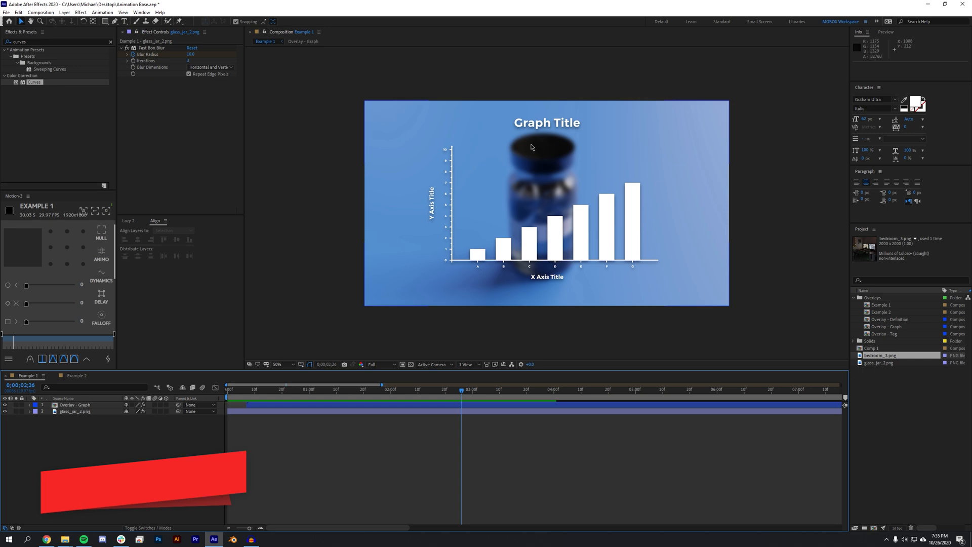
pyautogui.click(75, 405)
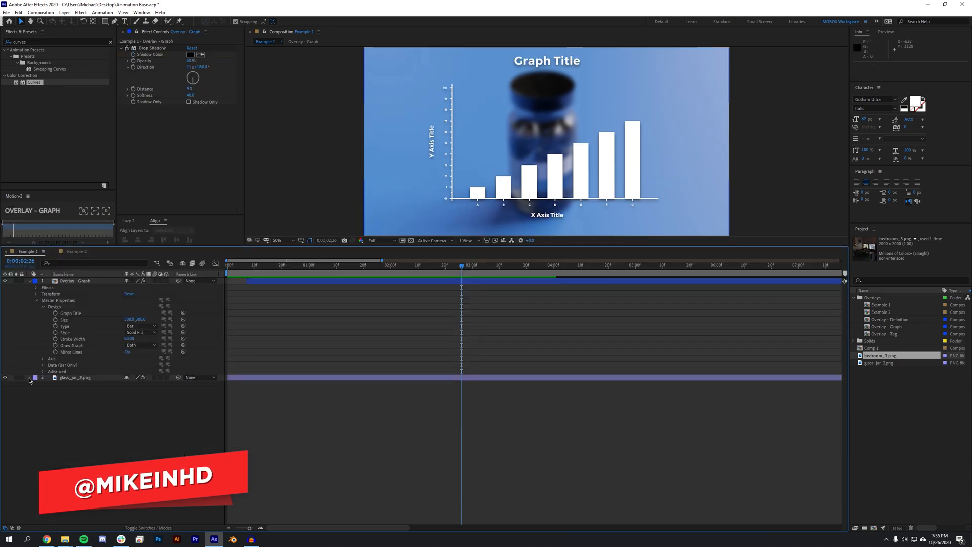
pyautogui.click(42, 359)
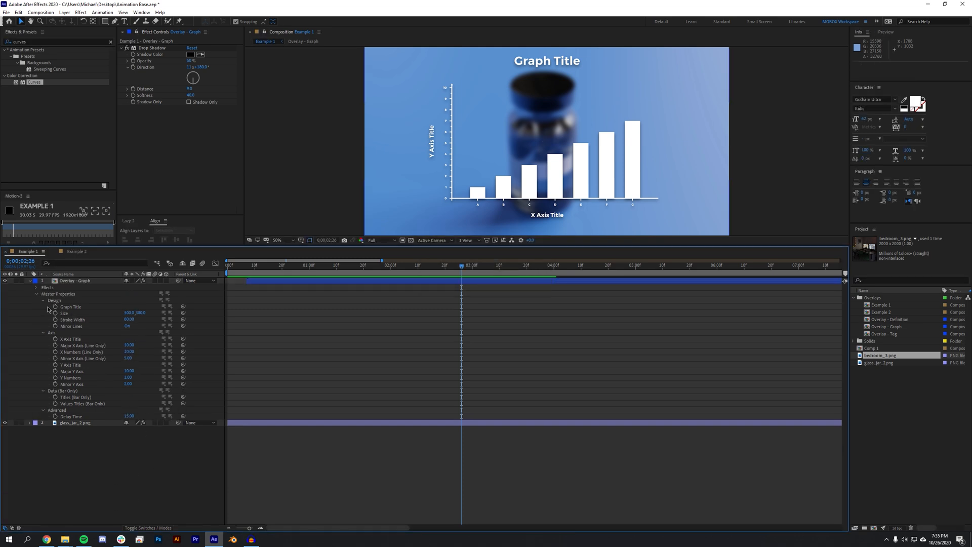
pyautogui.doubleClick(70, 306)
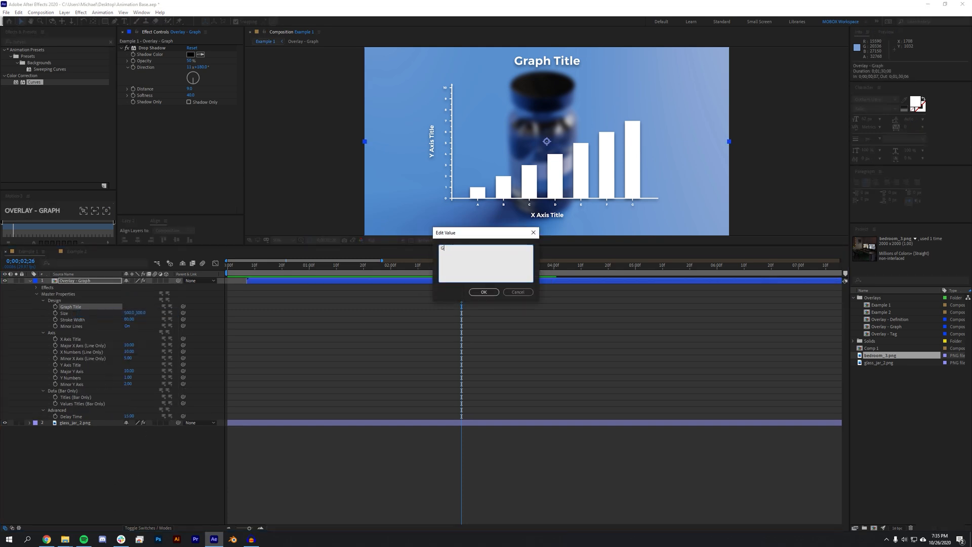
pyautogui.click(484, 293)
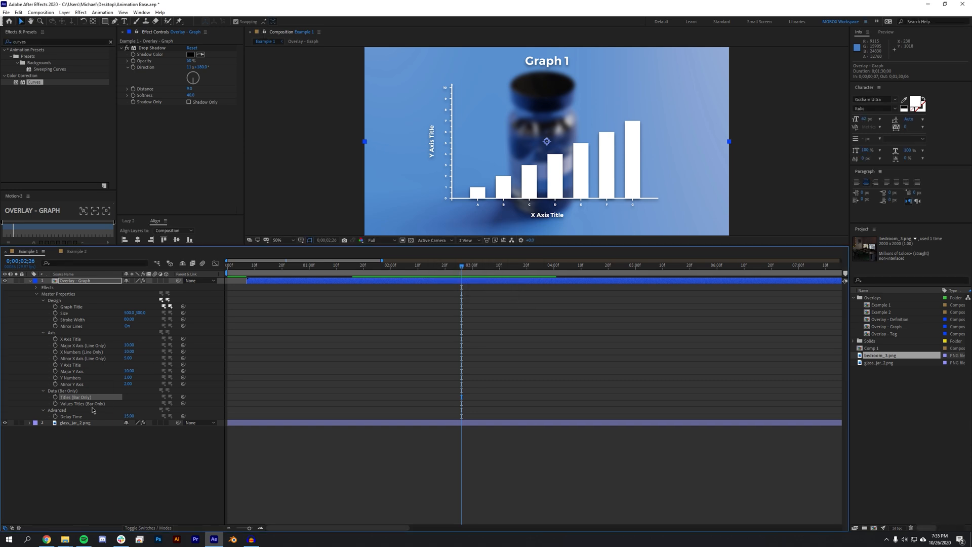
pyautogui.click(616, 192)
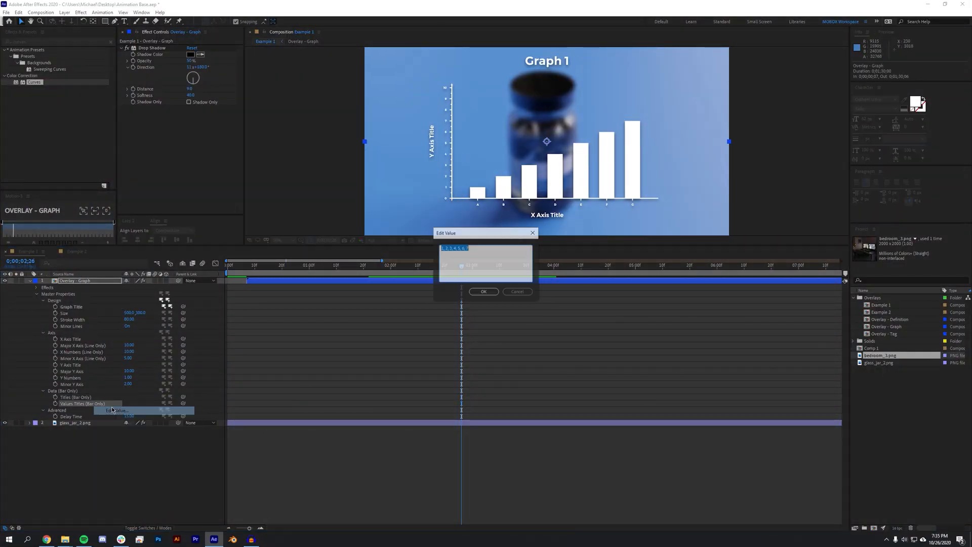
pyautogui.click(484, 291)
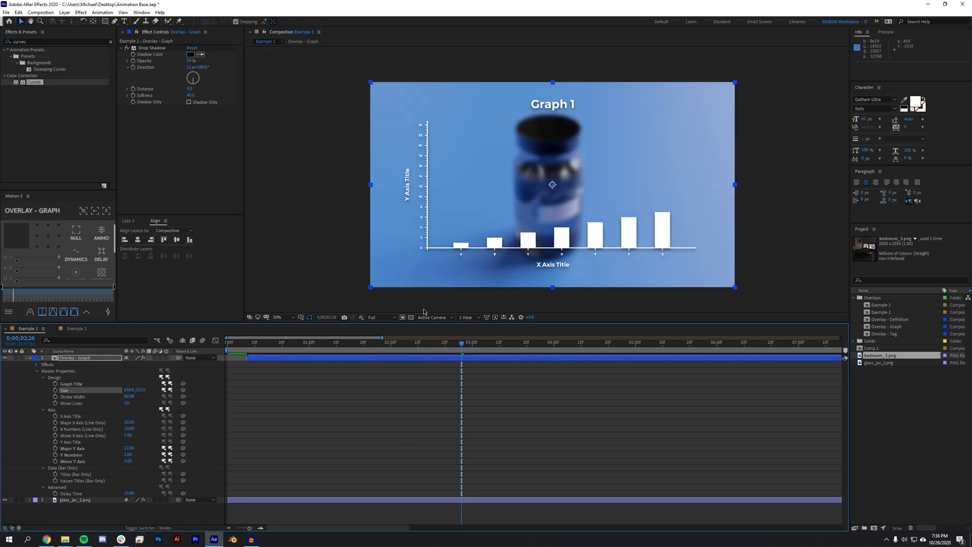
pyautogui.click(122, 359)
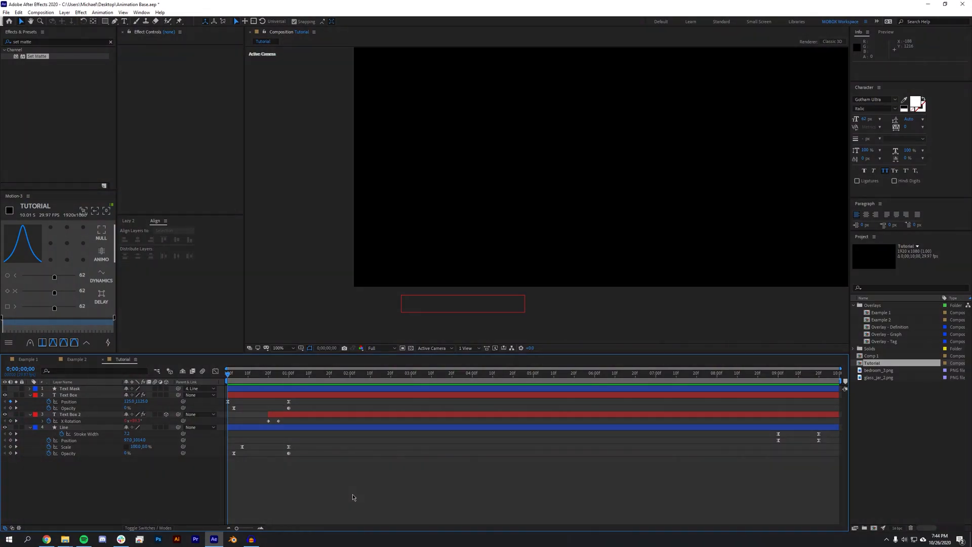
pyautogui.moveTo(406, 292)
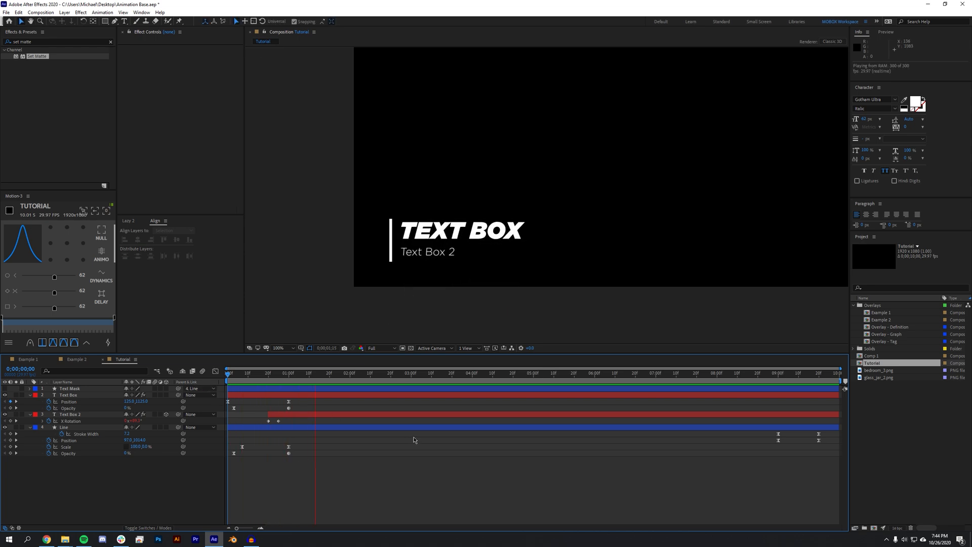
pyautogui.click(765, 373)
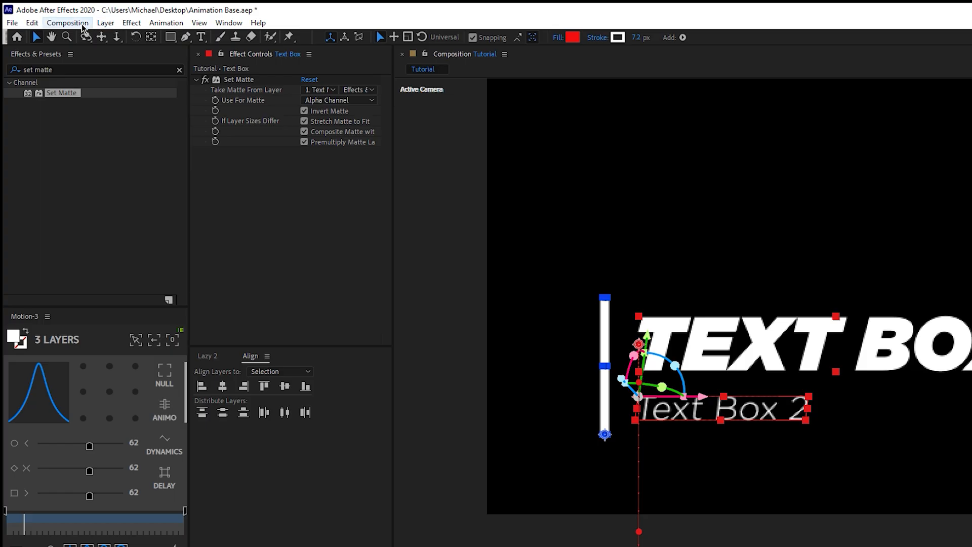
pyautogui.click(67, 23)
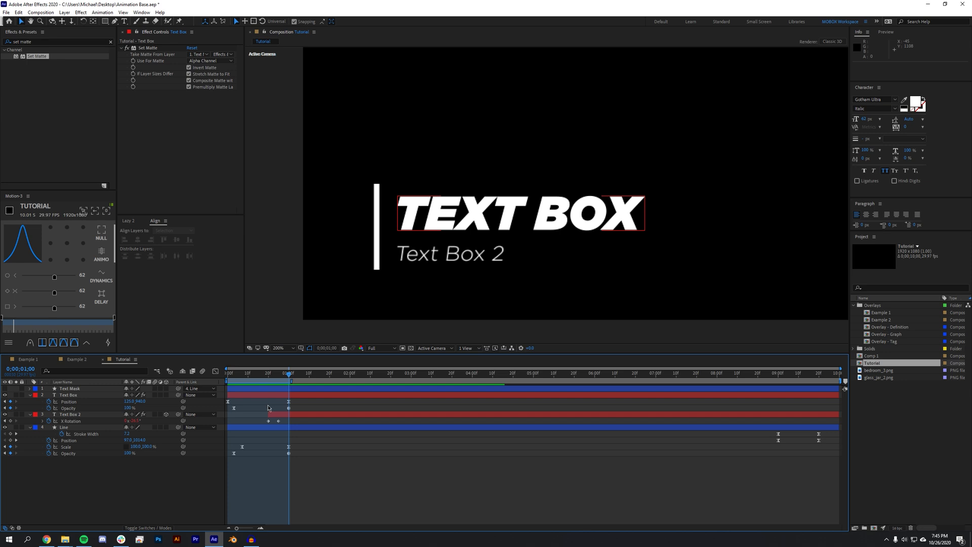
pyautogui.click(776, 374)
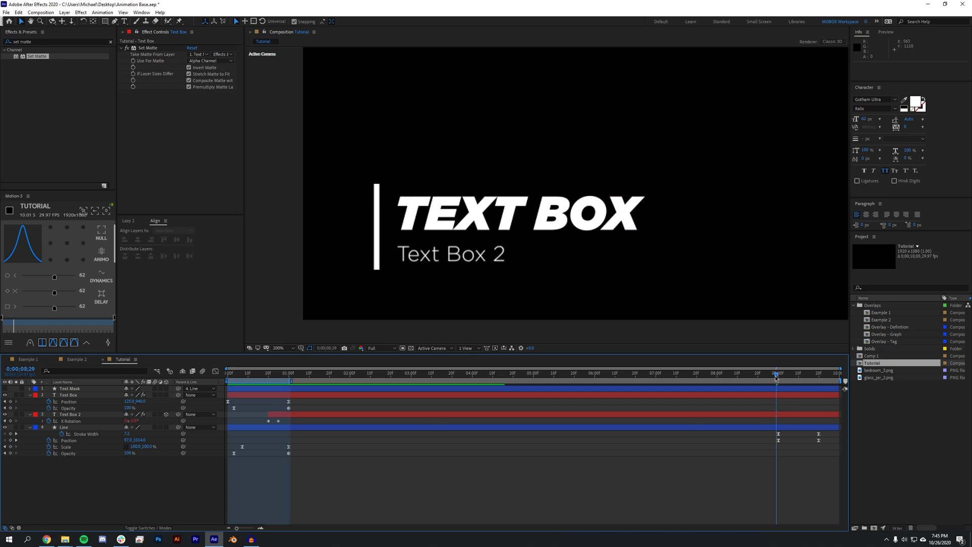
pyautogui.click(40, 12)
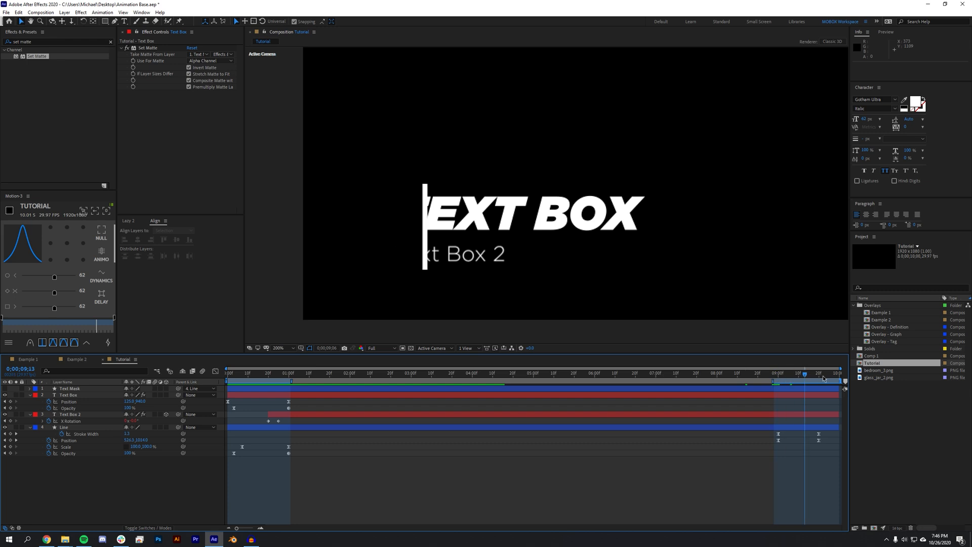
pyautogui.click(227, 373)
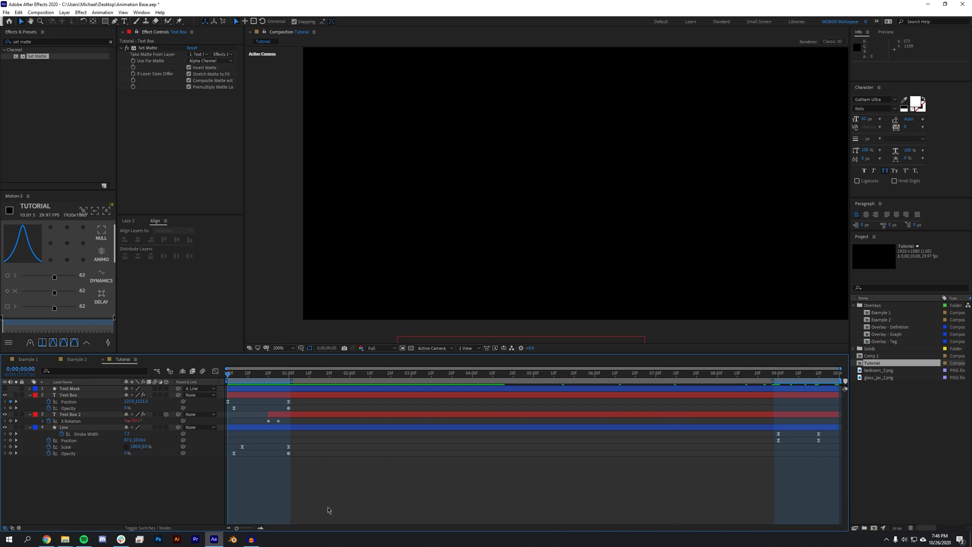
# Create a new Comp 2 holding the Tutorial comp as a layer, then switch back to Tutorial
pyautogui.click(40, 12)
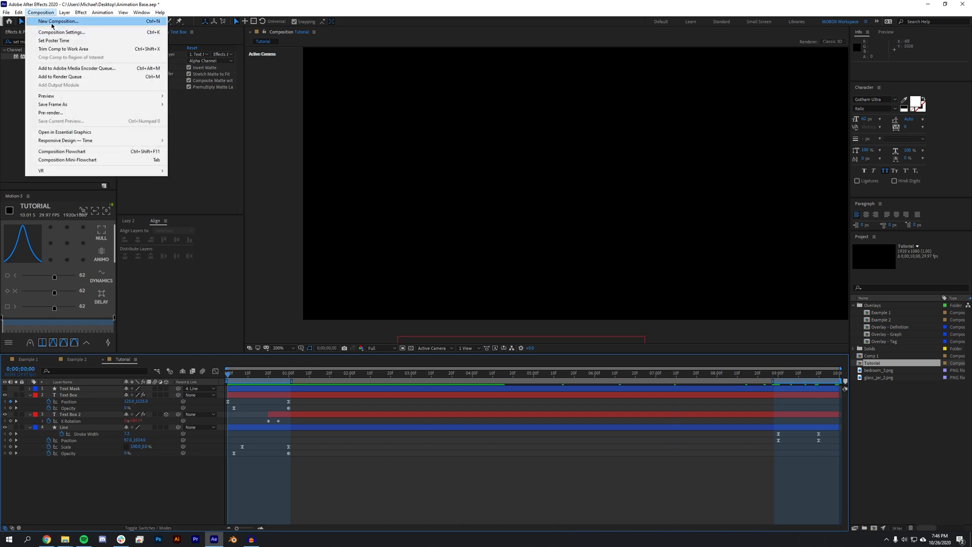
pyautogui.click(56, 20)
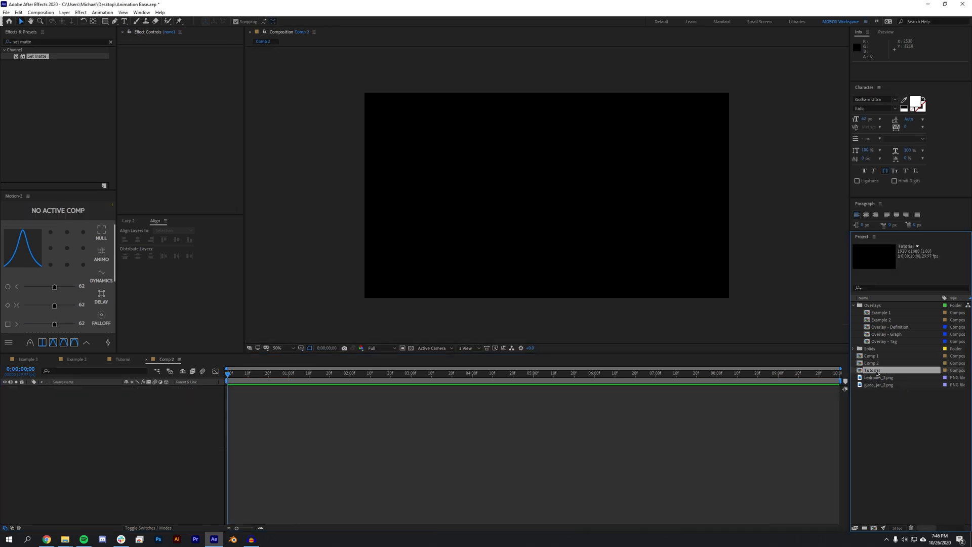
pyautogui.doubleClick(872, 369)
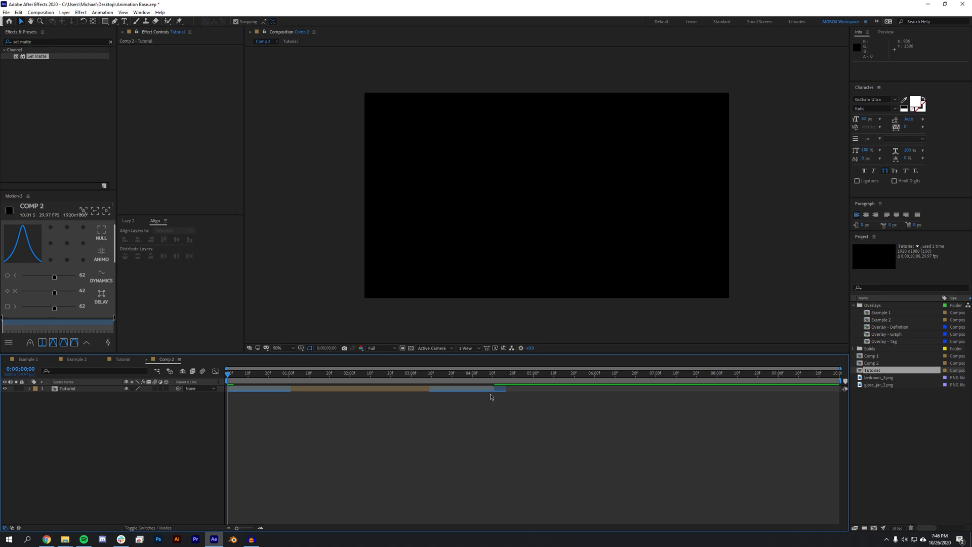
pyautogui.click(66, 388)
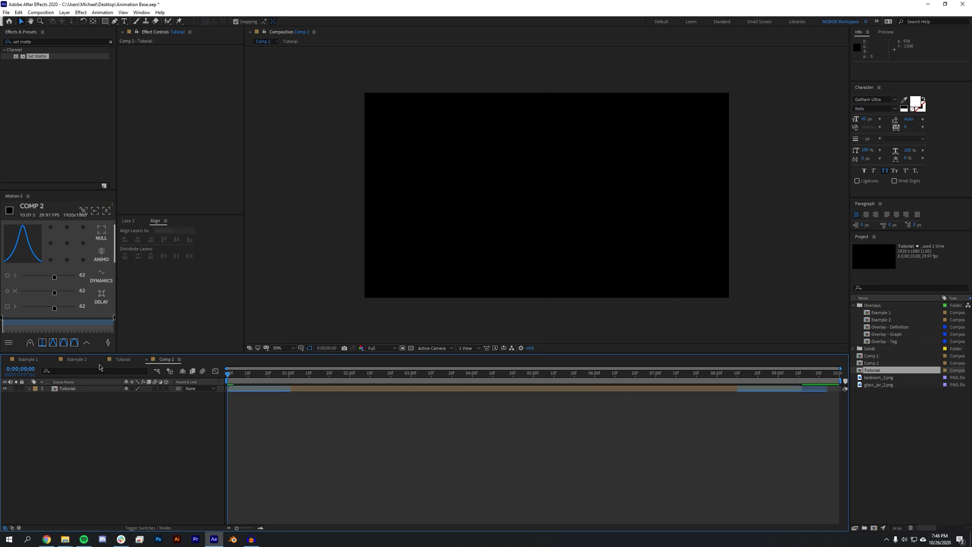
pyautogui.click(122, 360)
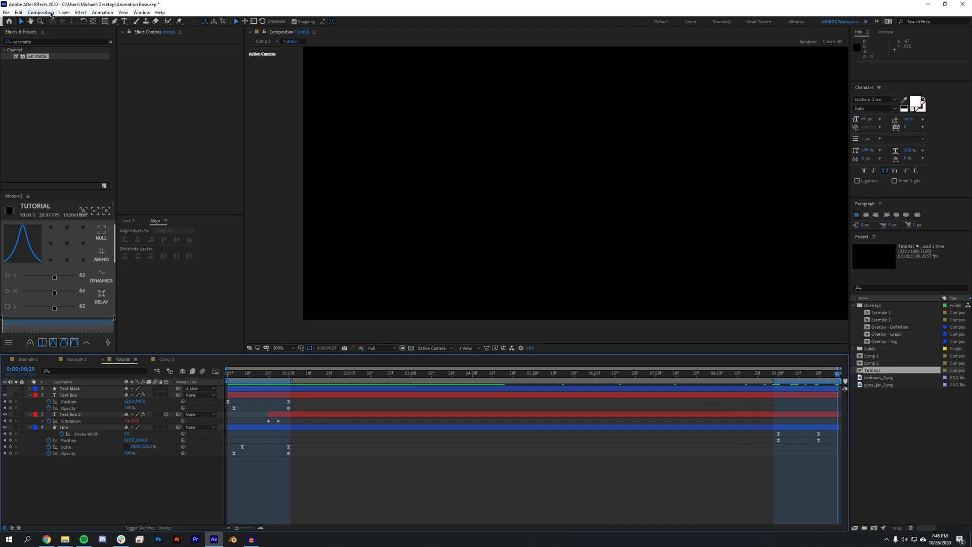
# Lengthen the Tutorial comp's duration in Composition Settings, then bring up Comp 2
pyautogui.click(41, 12)
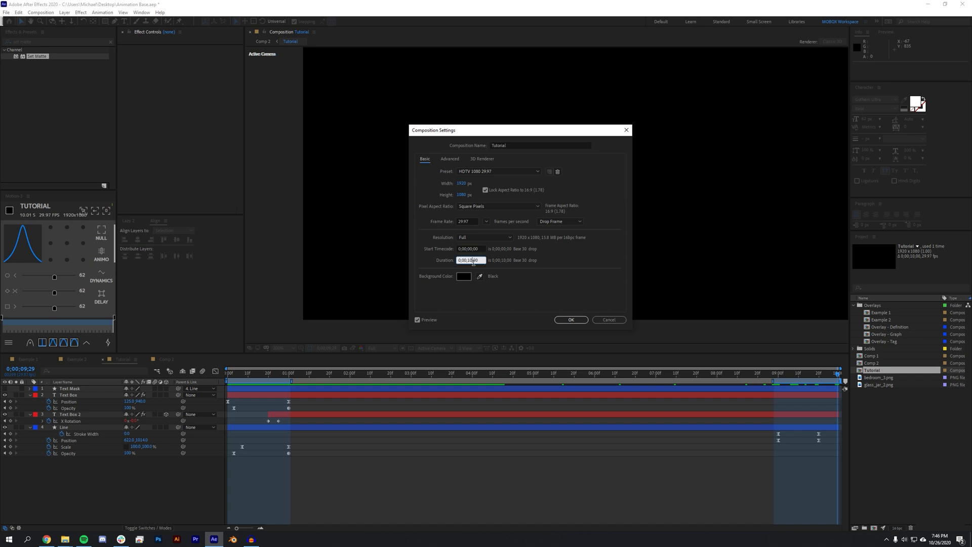
pyautogui.click(569, 320)
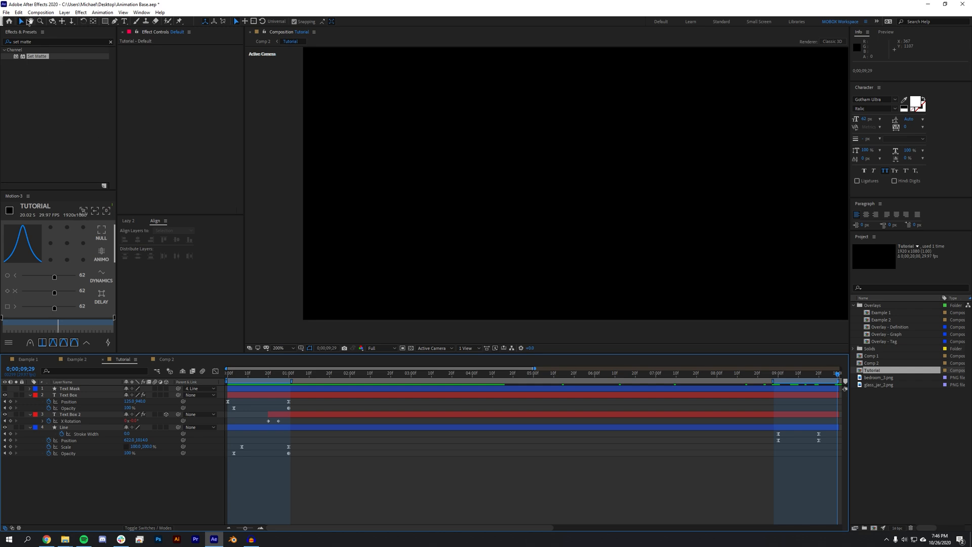
pyautogui.click(41, 13)
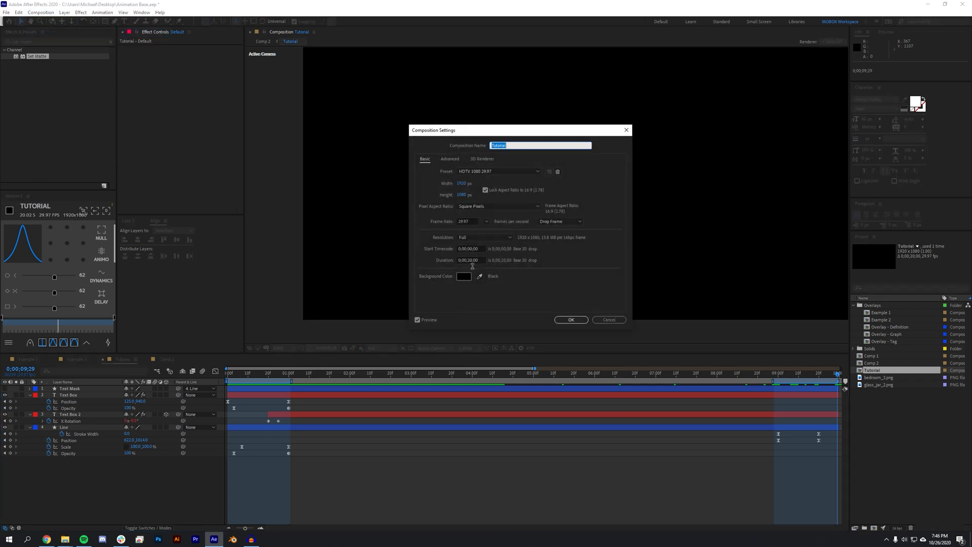
pyautogui.click(470, 260)
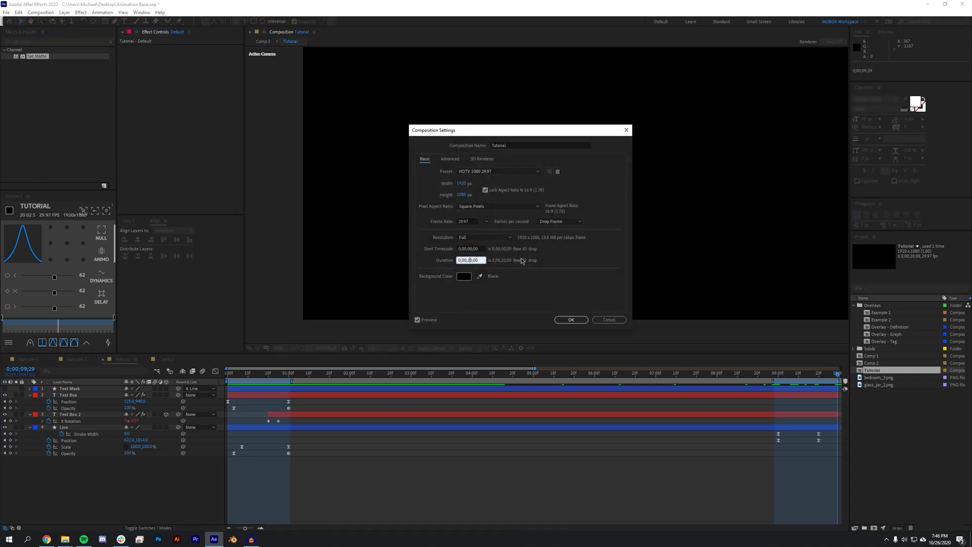
pyautogui.click(569, 319)
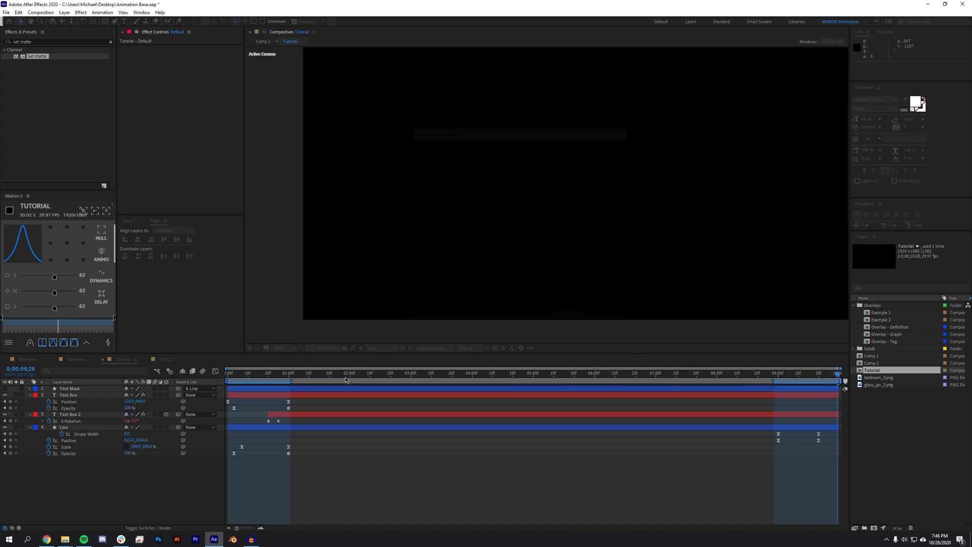
pyautogui.click(165, 359)
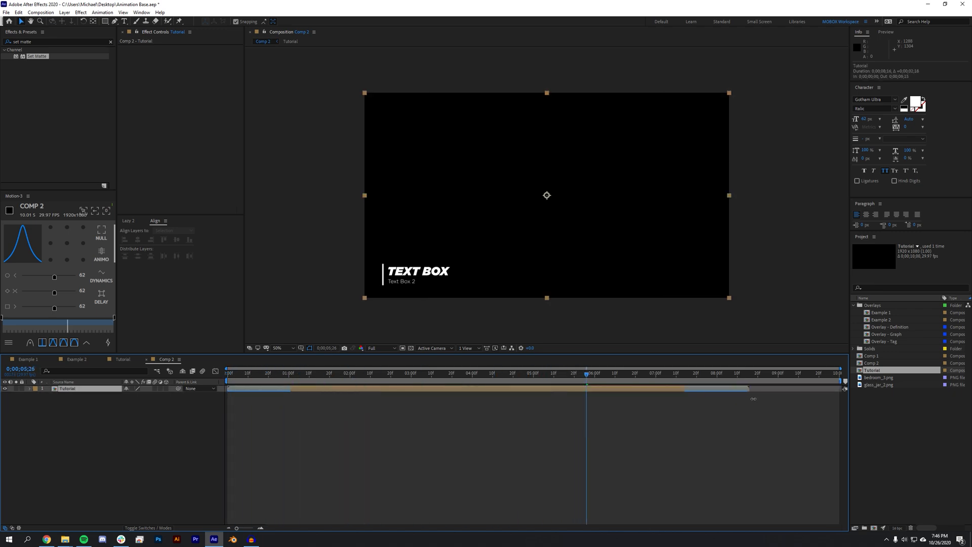
# Open Tutorial, collapse all four layers' properties, and deselect the layers
pyautogui.click(754, 373)
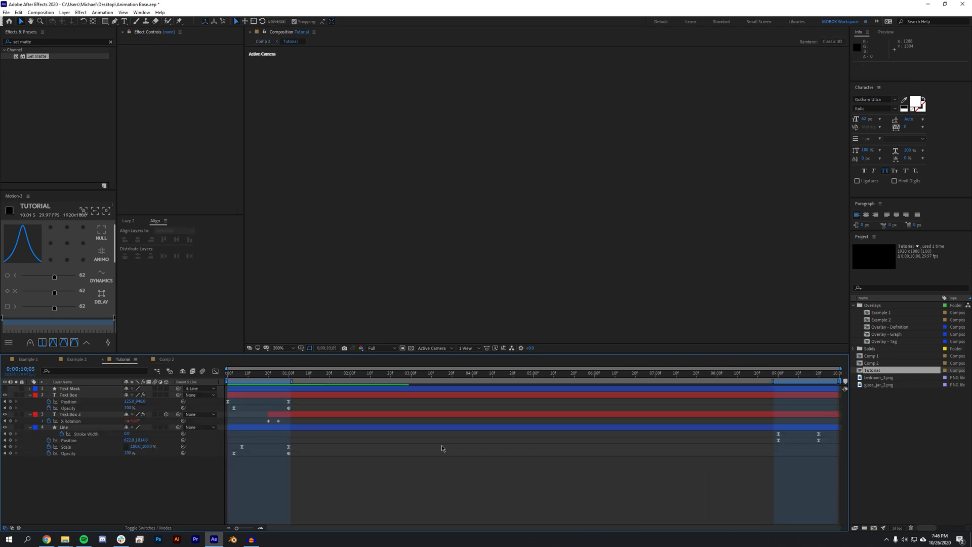
pyautogui.click(69, 388)
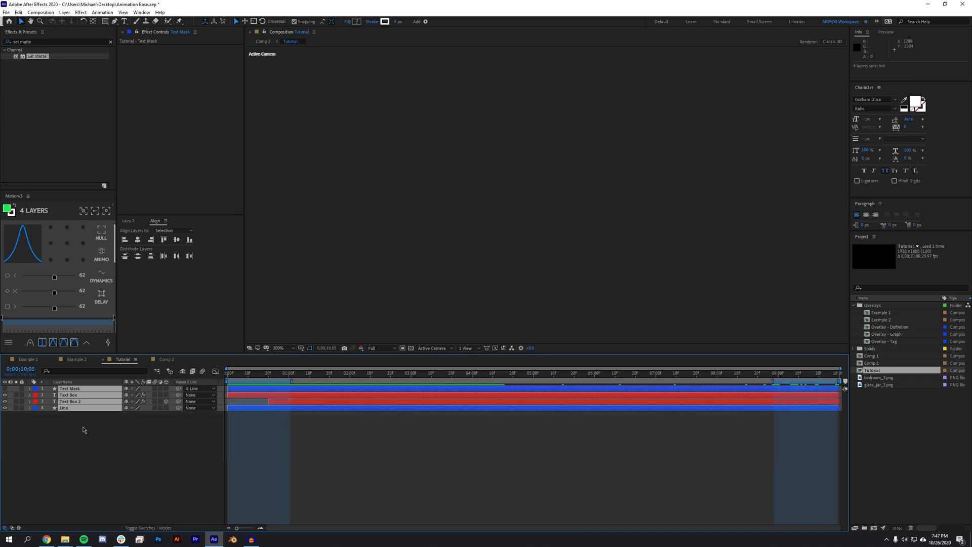
pyautogui.click(368, 373)
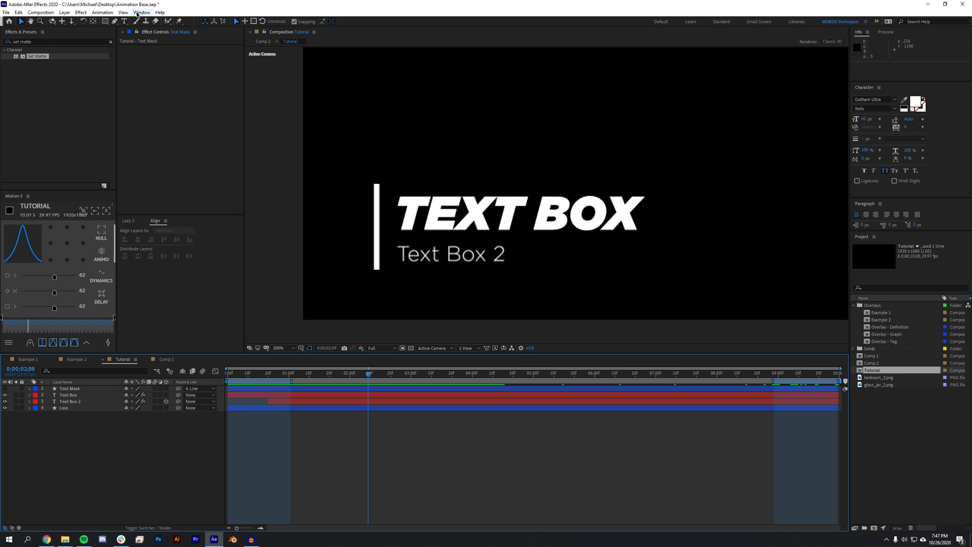
# Open the Essential Graphics panel and solo the supported properties
pyautogui.click(140, 11)
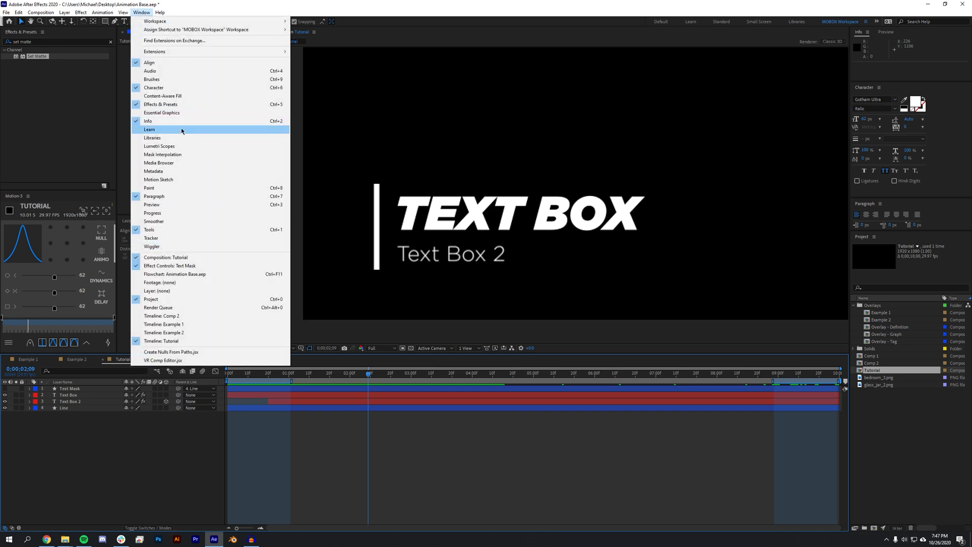
pyautogui.click(162, 113)
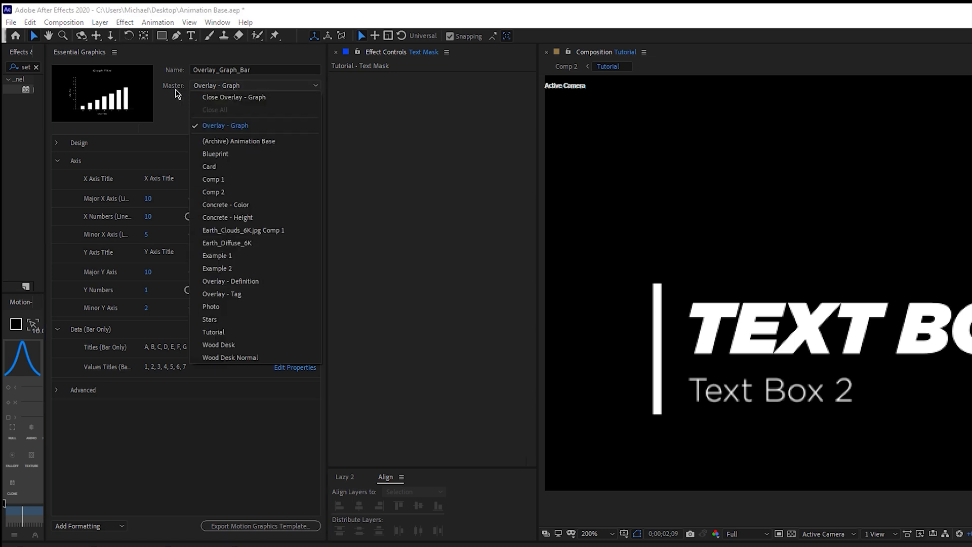
pyautogui.moveTo(251, 243)
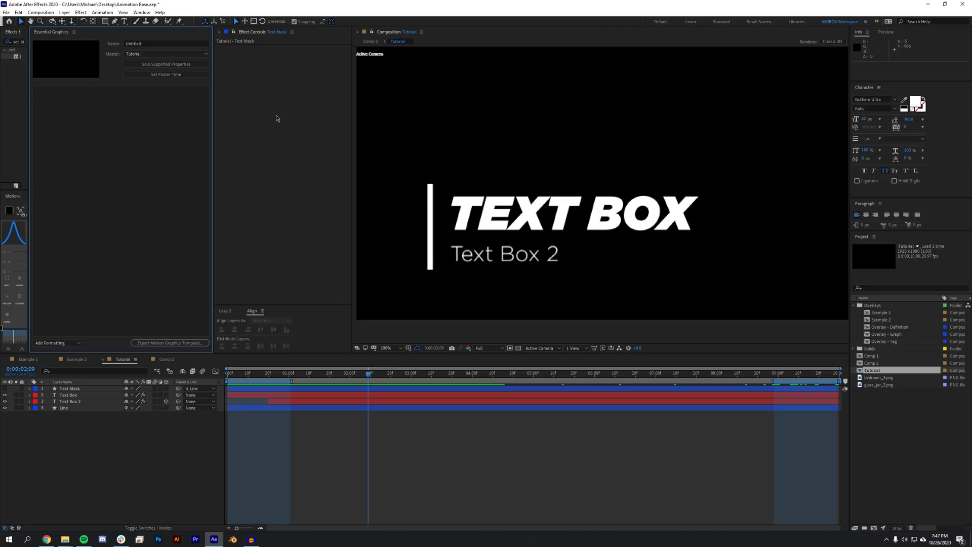
pyautogui.moveTo(31, 99)
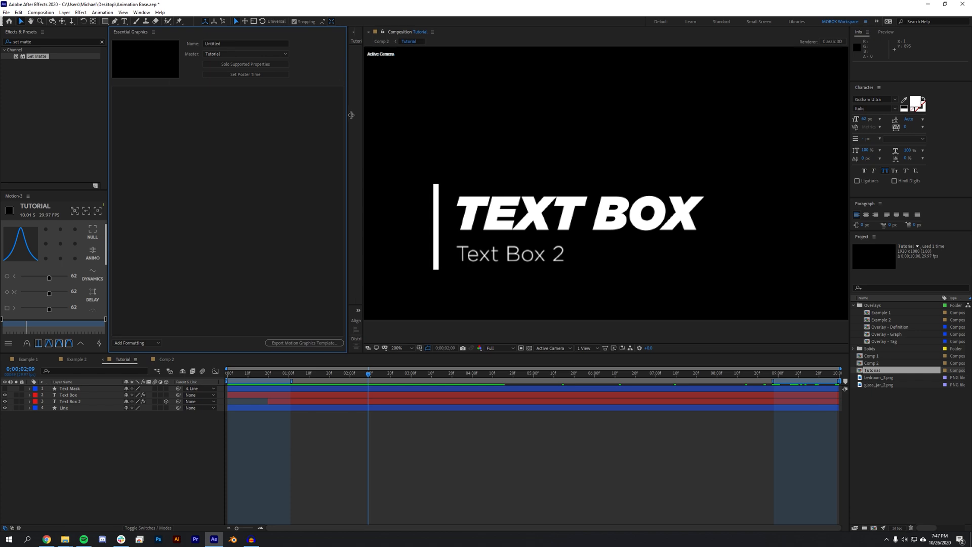
pyautogui.moveTo(235, 72)
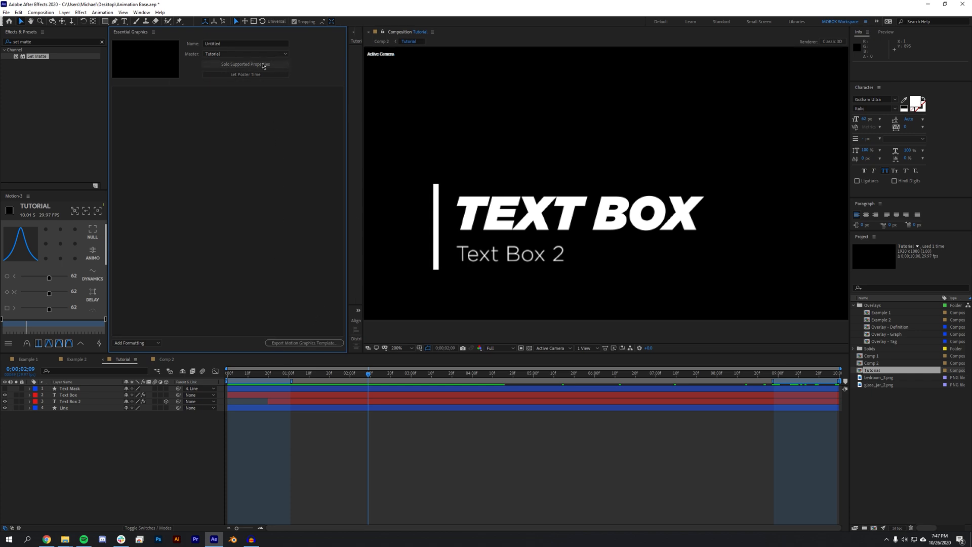
pyautogui.click(27, 388)
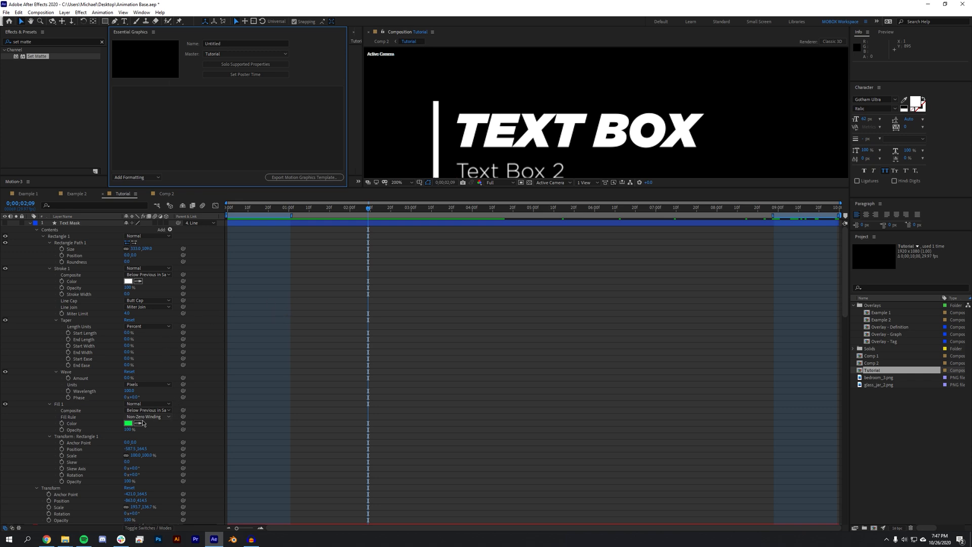
# Add the Text Box layer's Source Text as a master property and rename its label
pyautogui.click(68, 229)
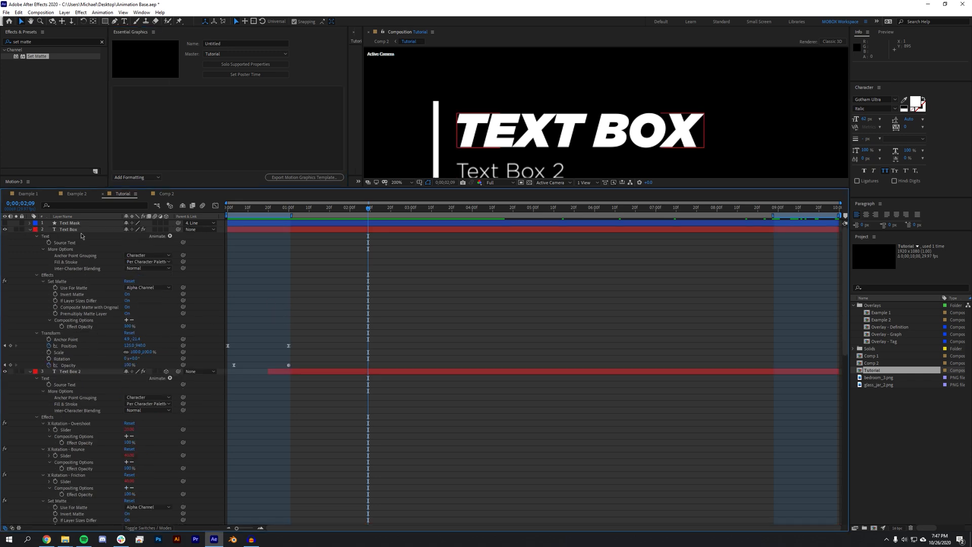
pyautogui.click(68, 229)
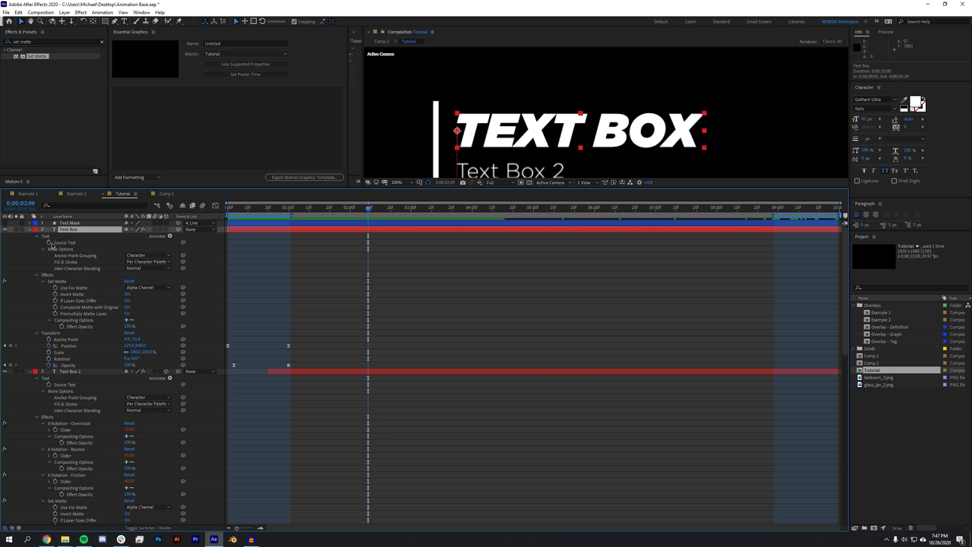
pyautogui.click(66, 243)
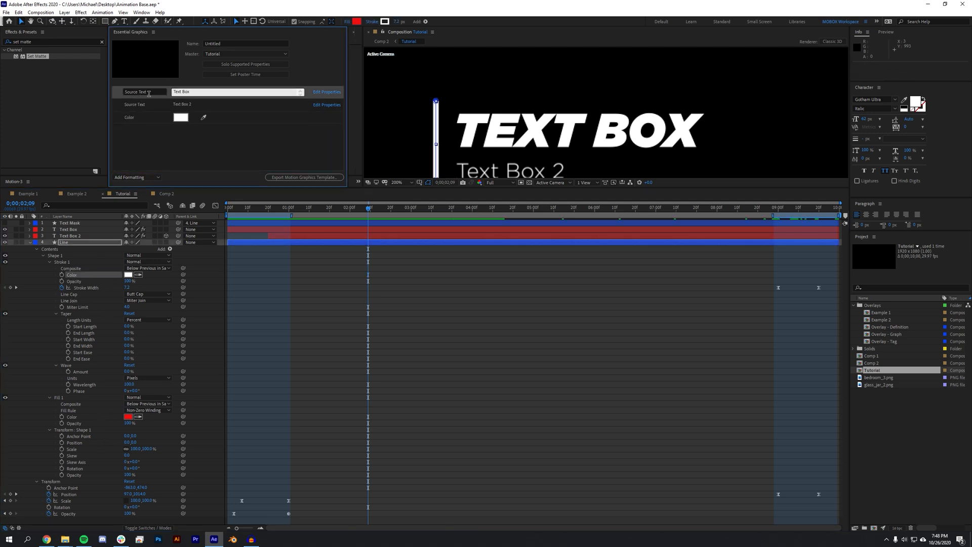
pyautogui.doubleClick(134, 92)
pyautogui.write('Name')
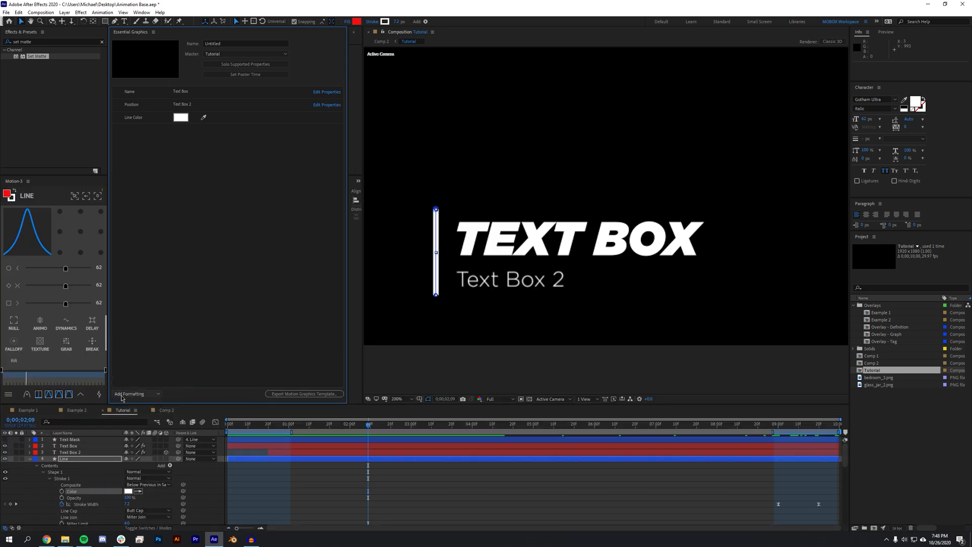
# Add and undo a master property group, remove Tutorial from Comp 2, and open Comp 2
pyautogui.click(130, 394)
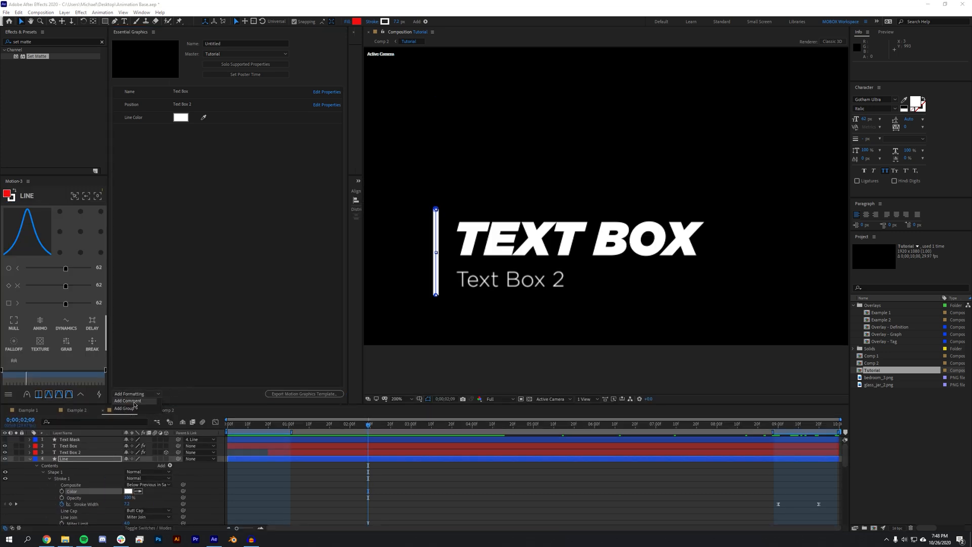
pyautogui.click(124, 408)
pyautogui.write('Text Properties')
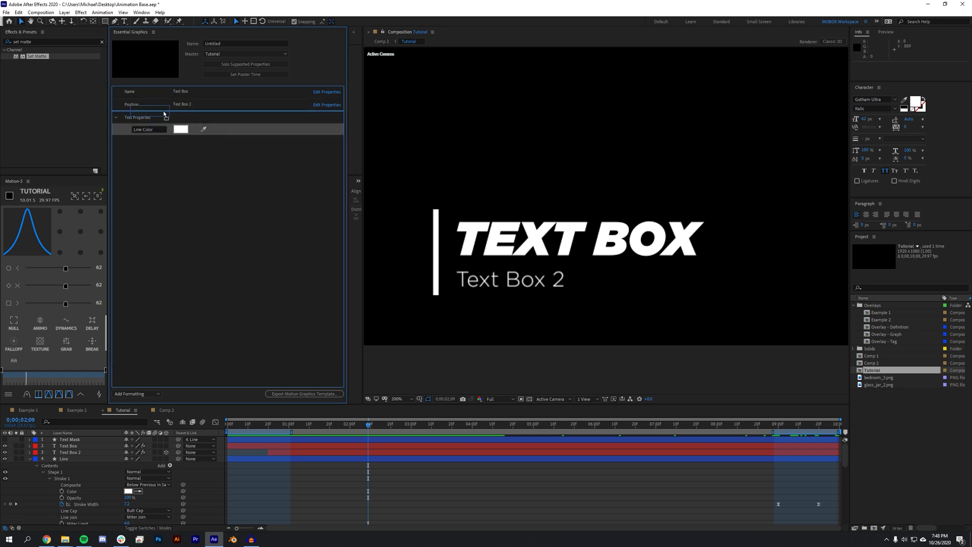
pyautogui.click(116, 117)
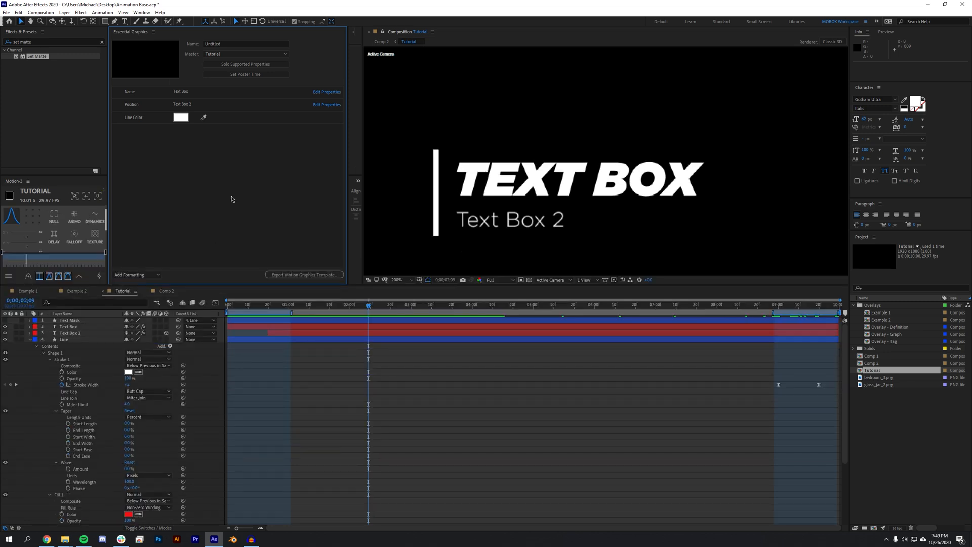
pyautogui.moveTo(265, 221)
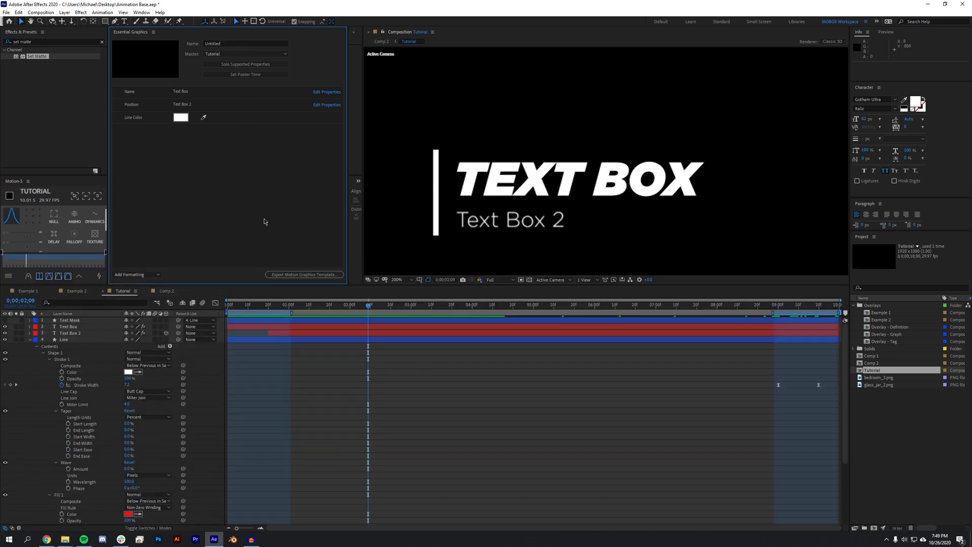
pyautogui.click(5, 12)
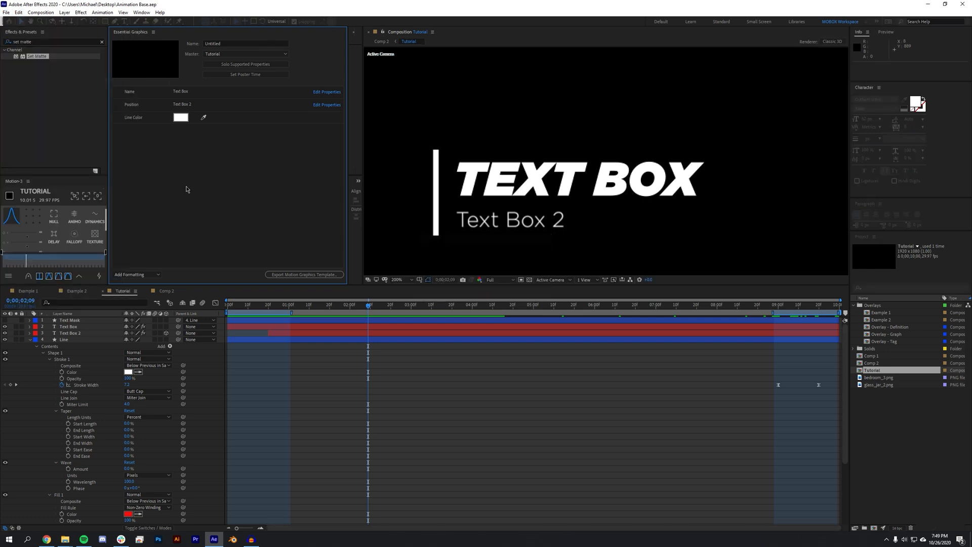
pyautogui.click(166, 291)
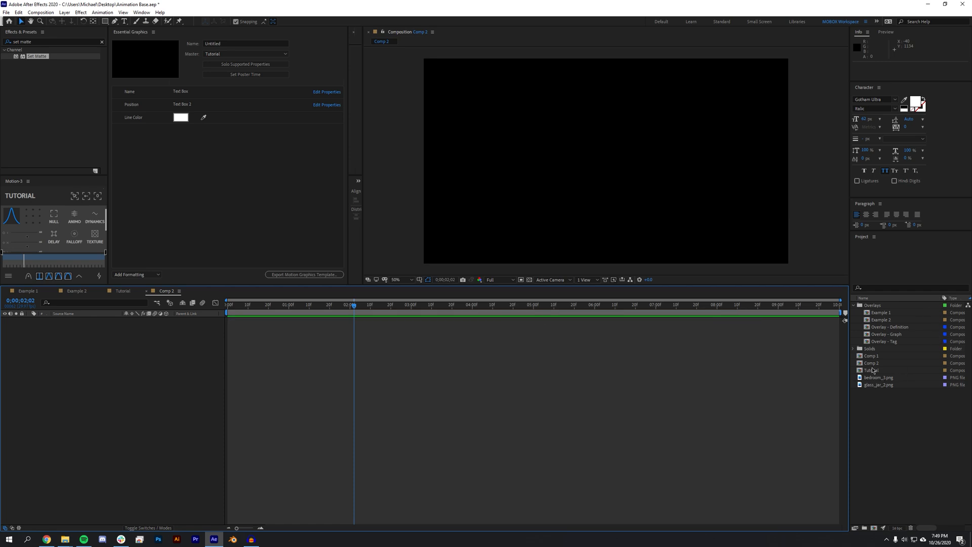
# Add Tutorial to Comp 2 and set its Name master property to 'Mike Ridolfi'
pyautogui.doubleClick(873, 370)
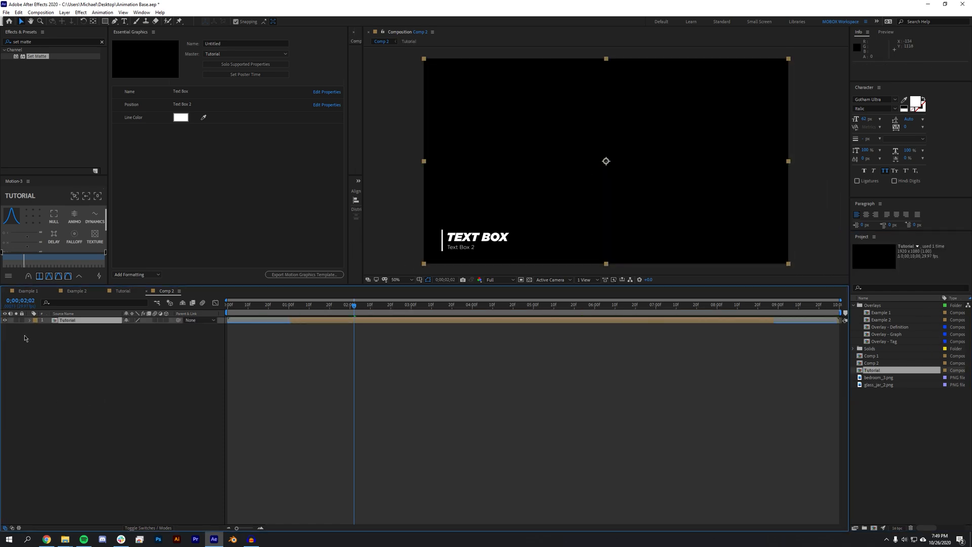
pyautogui.click(29, 320)
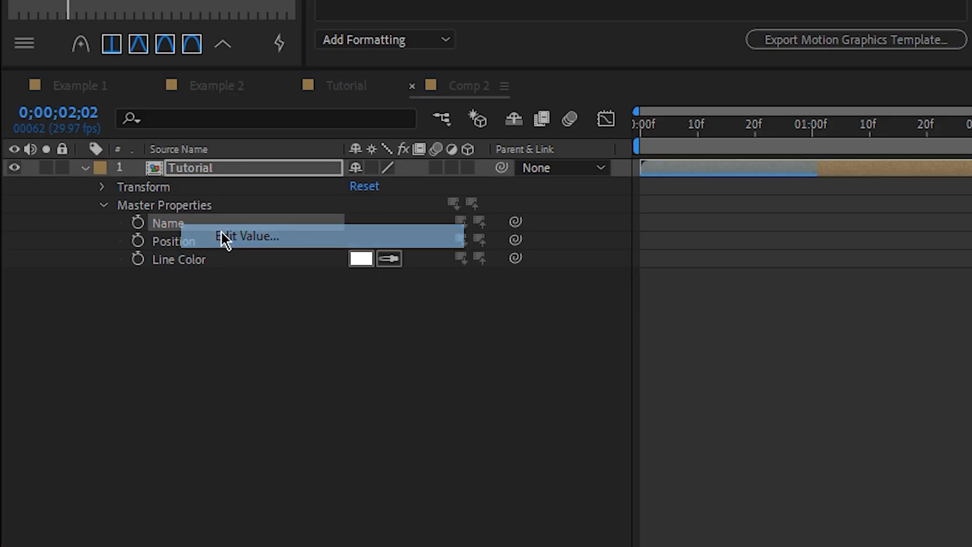
pyautogui.click(248, 236)
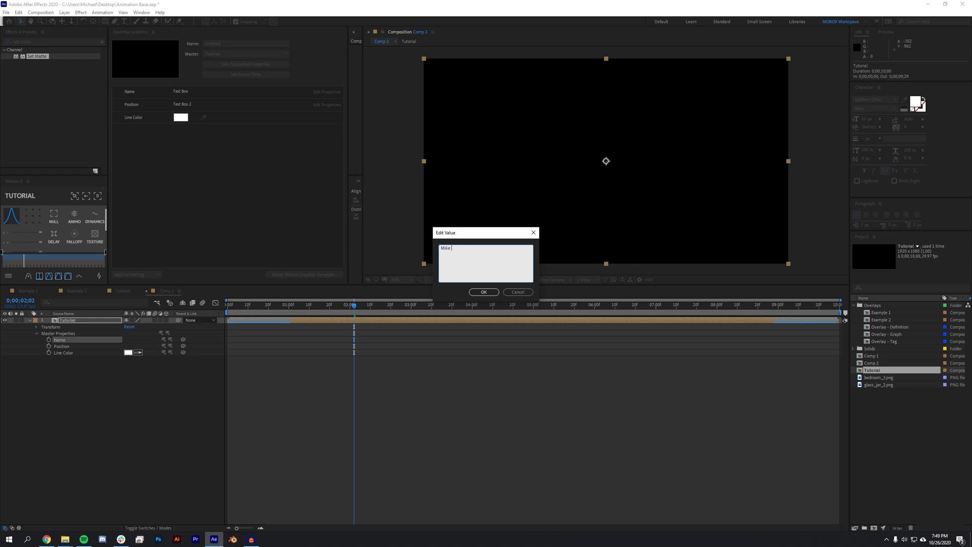
pyautogui.write('Ridolfi')
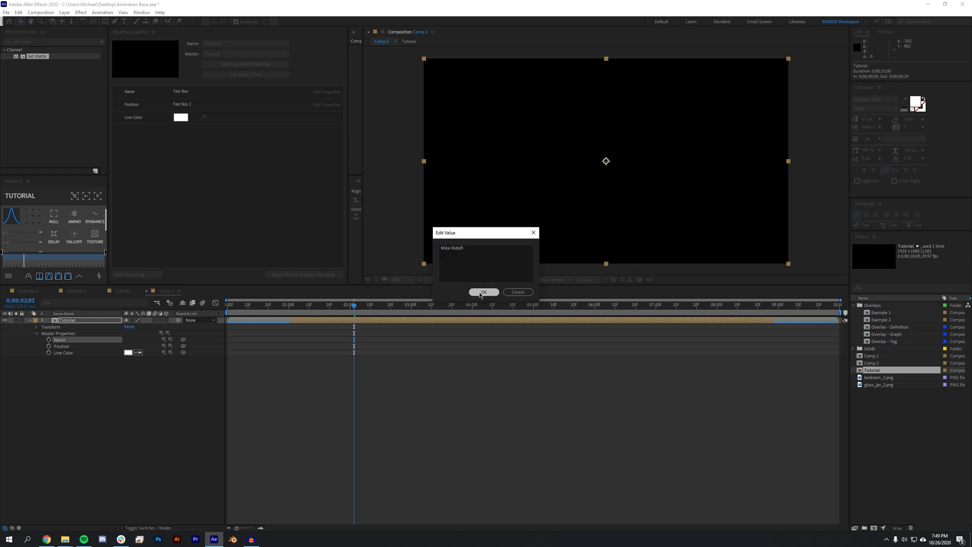
pyautogui.click(483, 292)
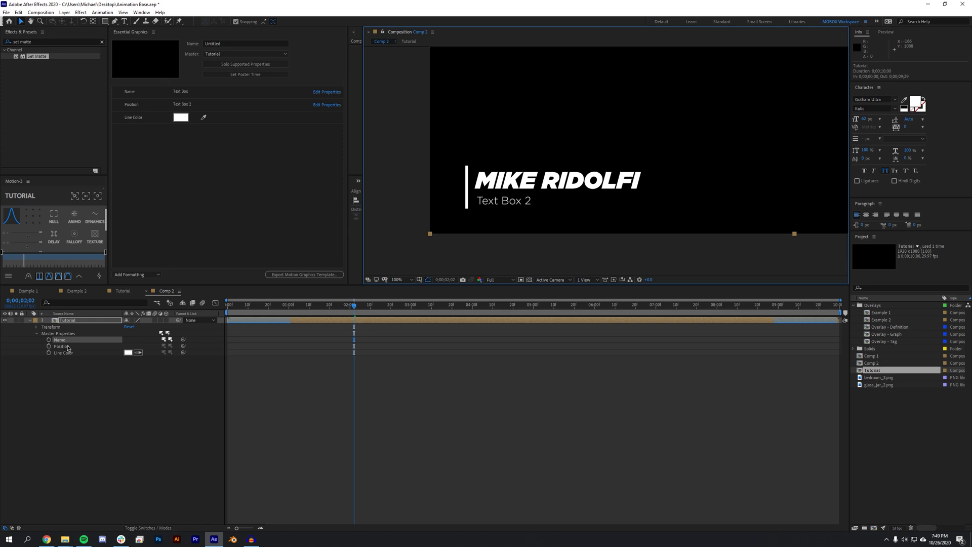
# Set the Position master property to 'Janitor'
pyautogui.doubleClick(61, 346)
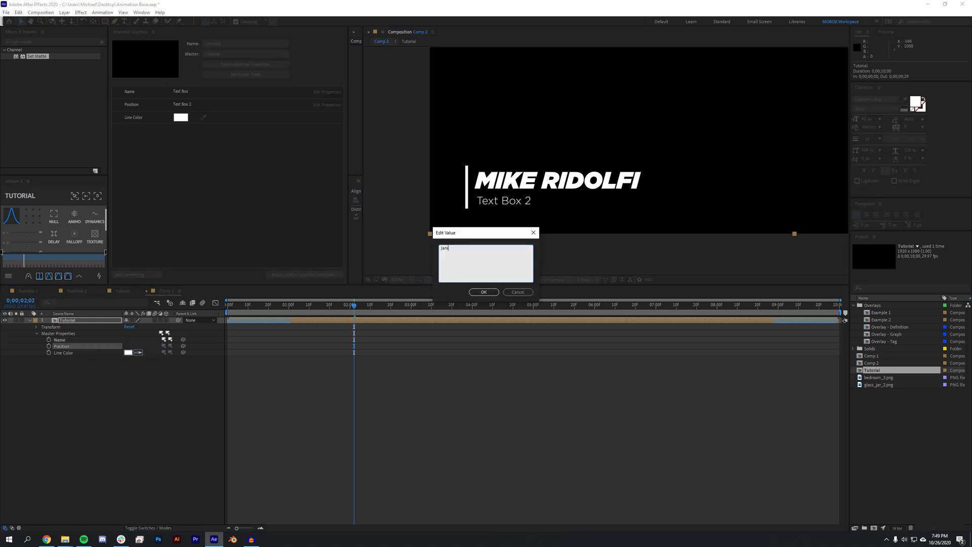
pyautogui.click(483, 293)
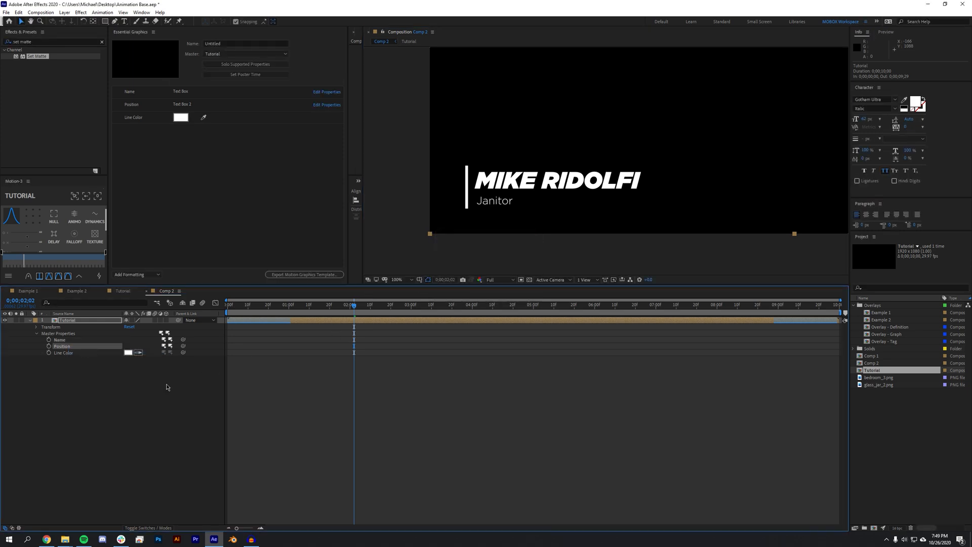
pyautogui.click(180, 117)
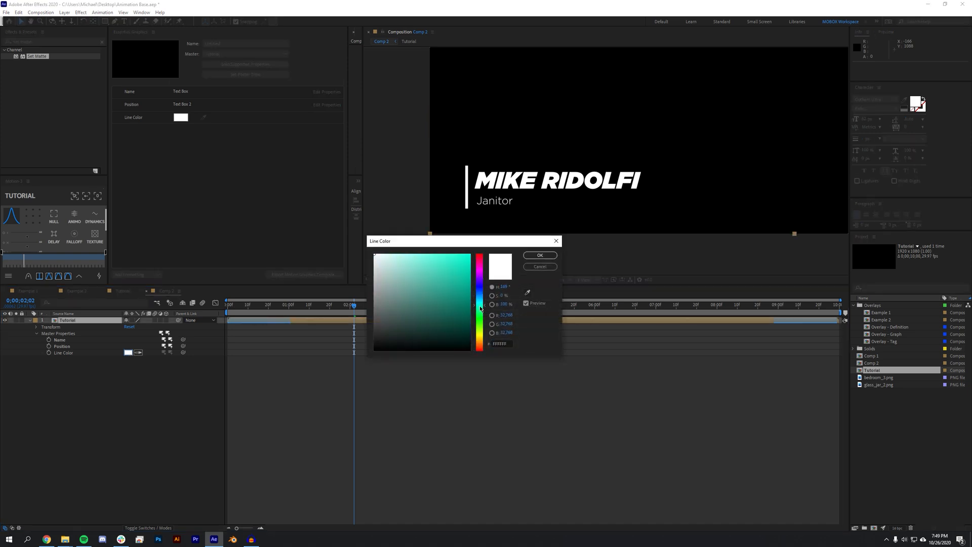
# Pick green as the Line Color and play back the lower third
pyautogui.click(539, 254)
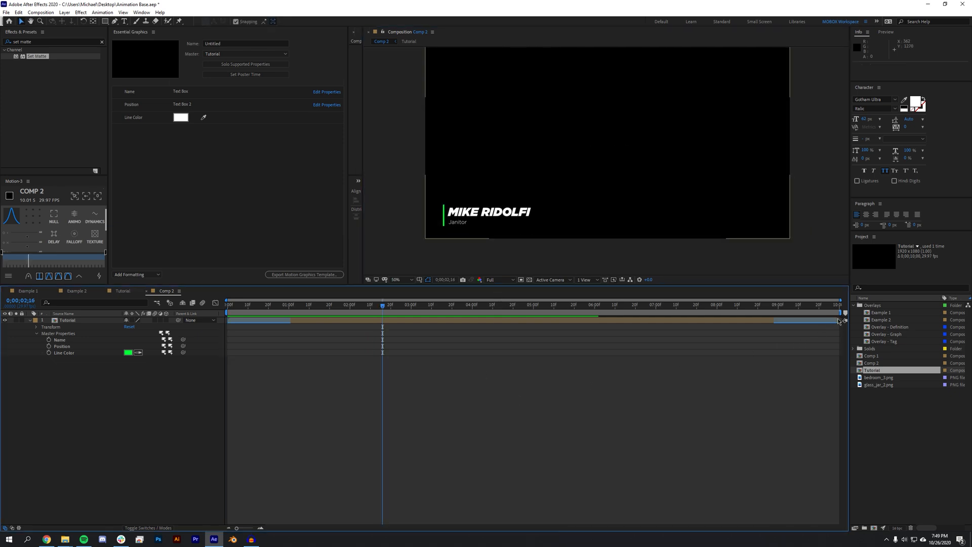
pyautogui.click(67, 320)
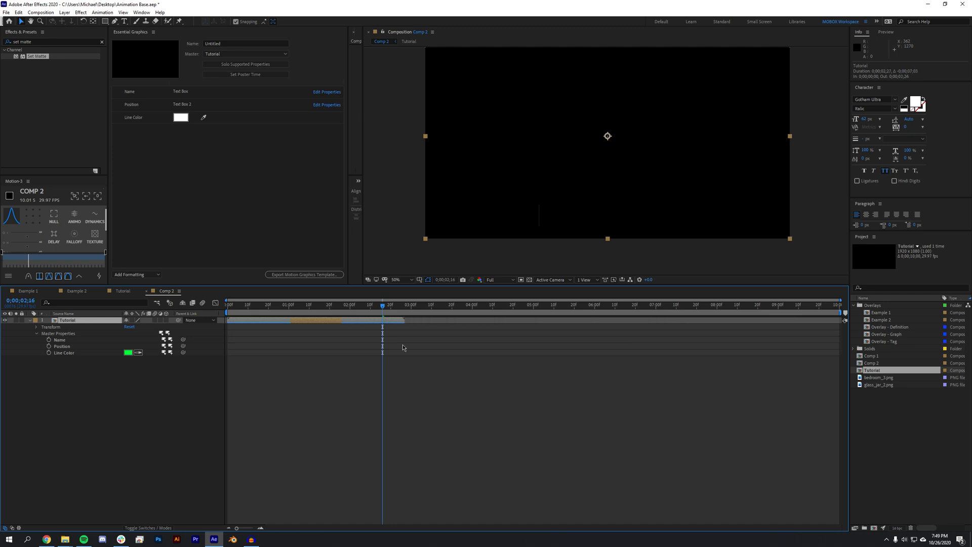
pyautogui.press('space')
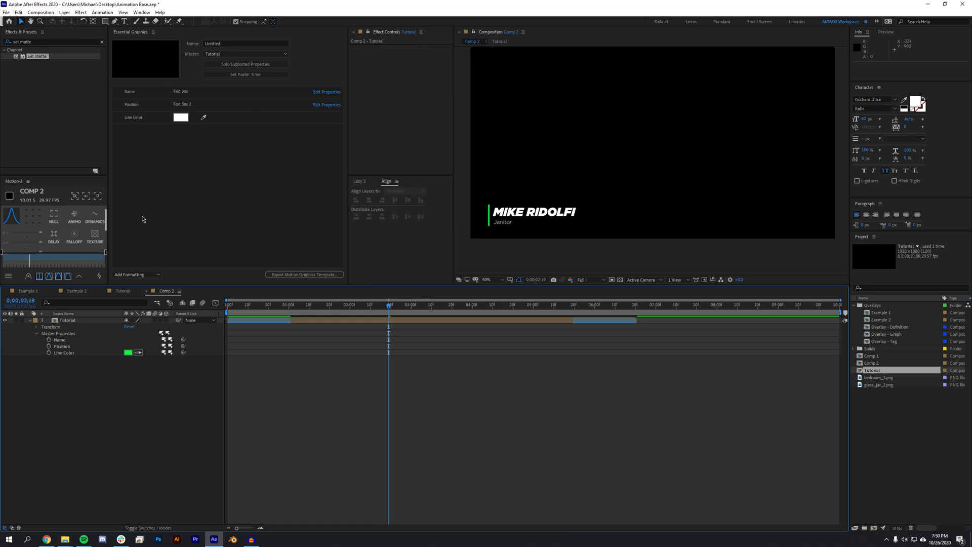
pyautogui.moveTo(170, 85)
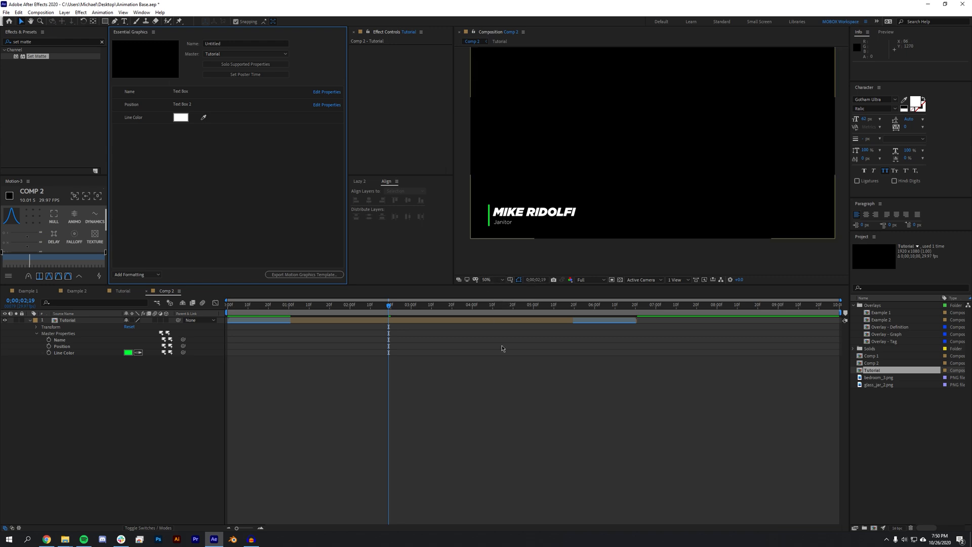
pyautogui.moveTo(504, 363)
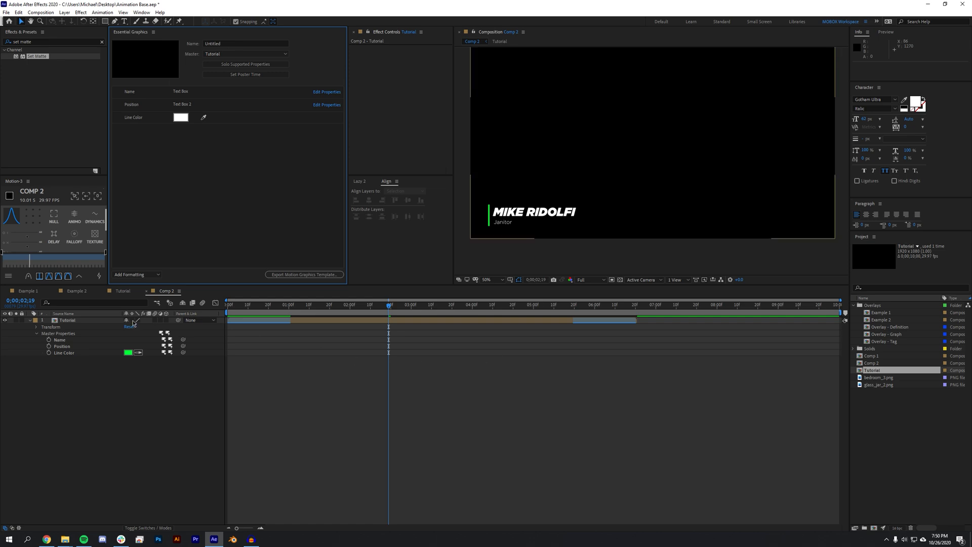
pyautogui.moveTo(135, 317)
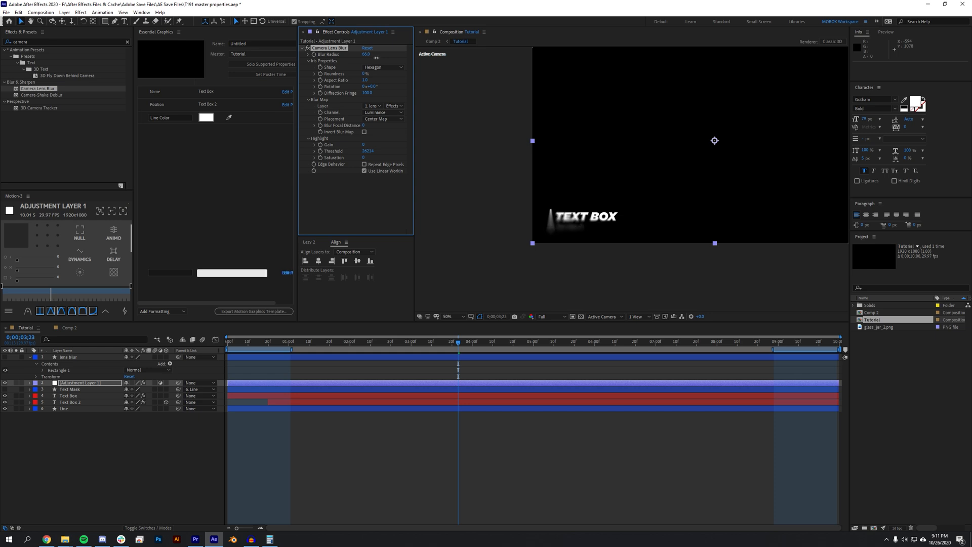
# Move Adjustment Layer 1 below the text layers, then view Comp 2 at Fit zoom
pyautogui.click(68, 356)
pyautogui.write('fast')
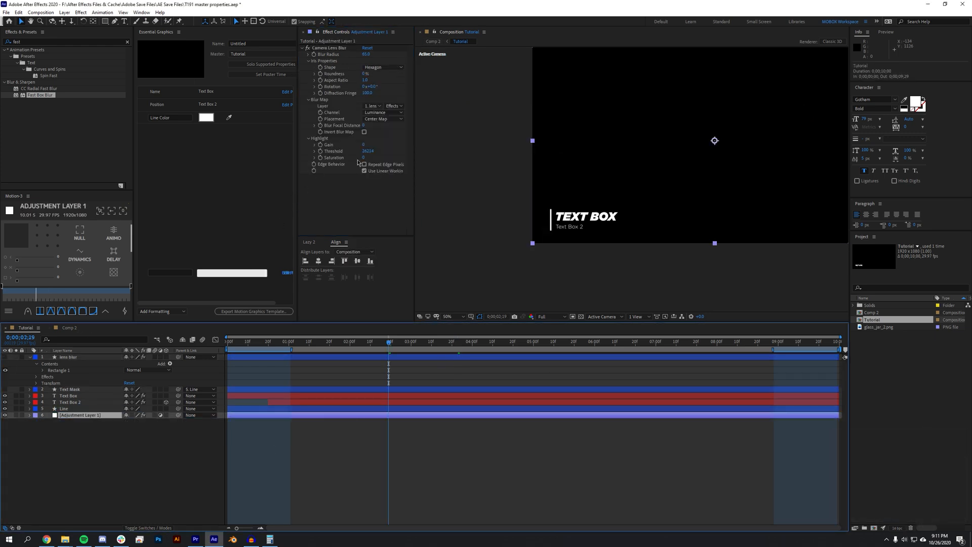
pyautogui.click(67, 328)
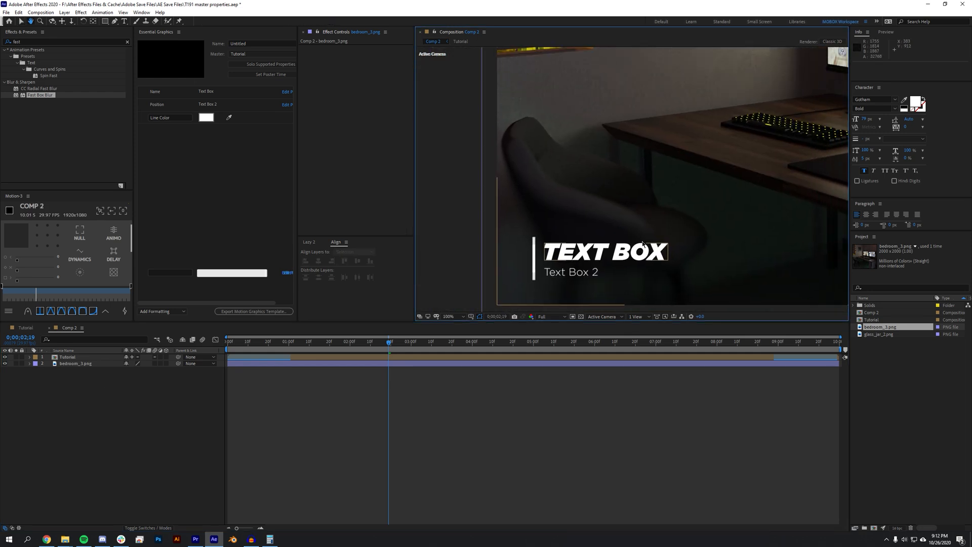
pyautogui.click(448, 316)
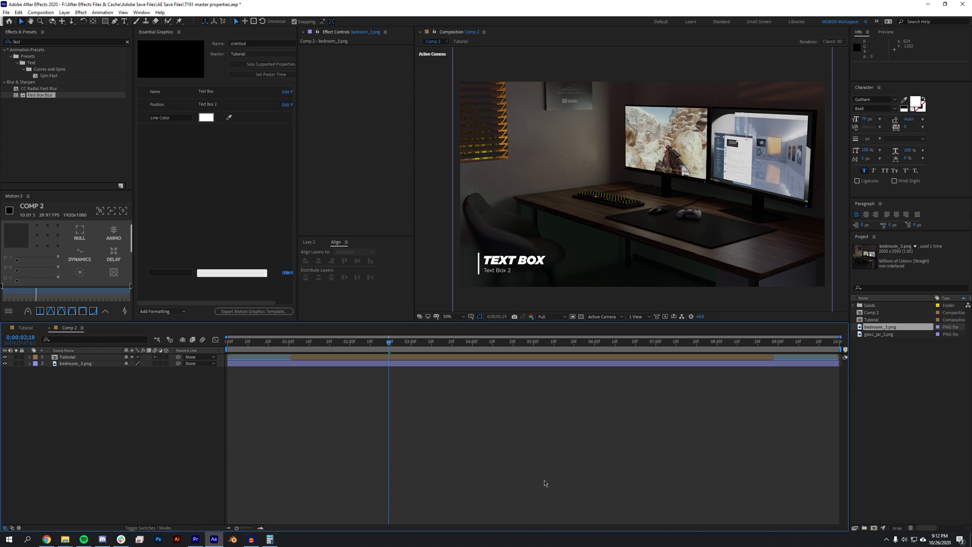
pyautogui.moveTo(547, 463)
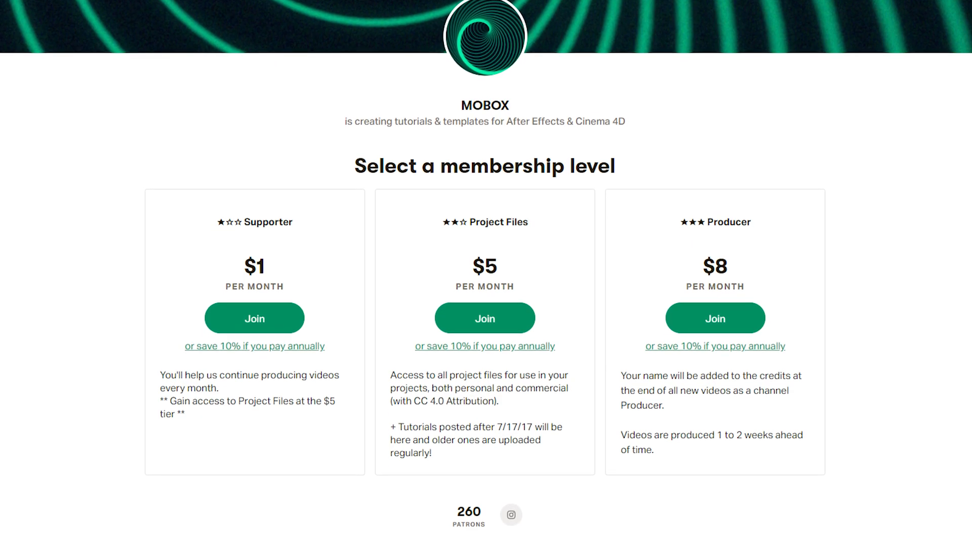
# Scroll the MOBOX Patreon tiers page, then browse the moboxgraphics Instagram posts
pyautogui.scroll(-3)
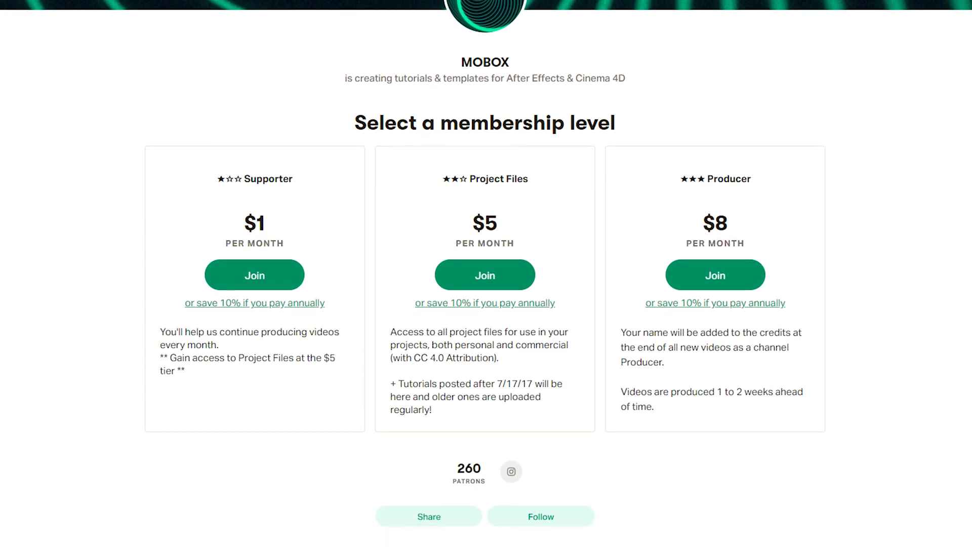
pyautogui.scroll(-3)
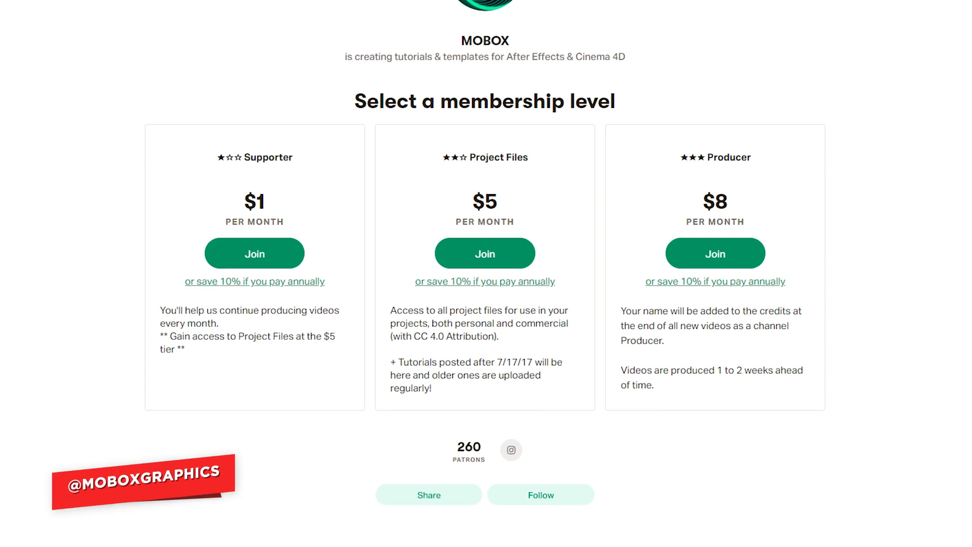
pyautogui.scroll(-3)
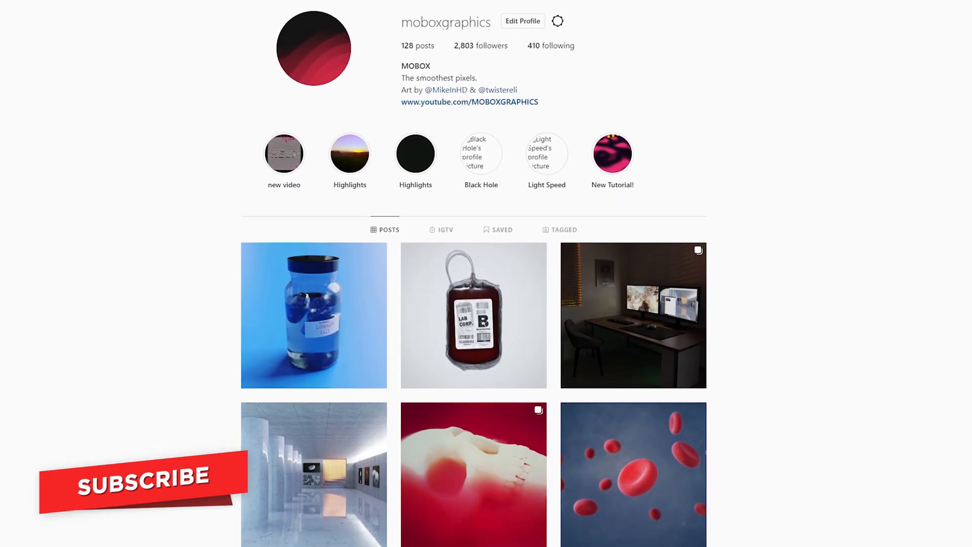
pyautogui.scroll(-3)
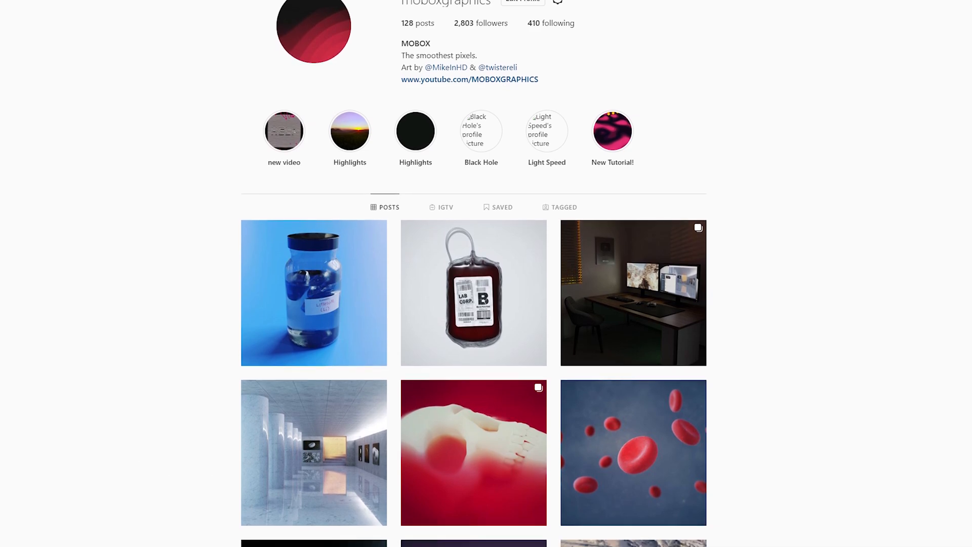